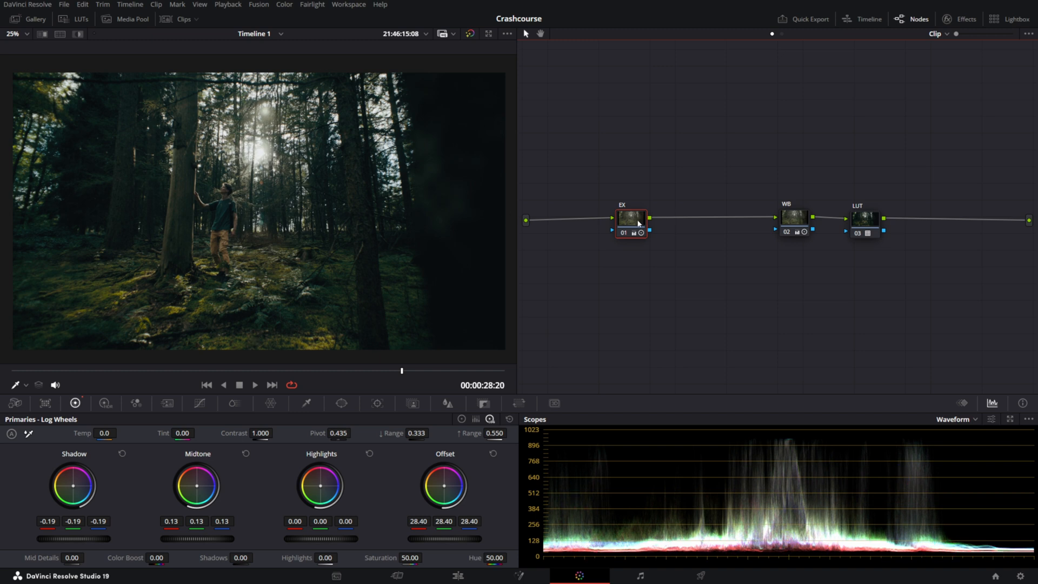
- Add a parallel node alongside the EX node via its right-click Add Node menu
click(341, 403)
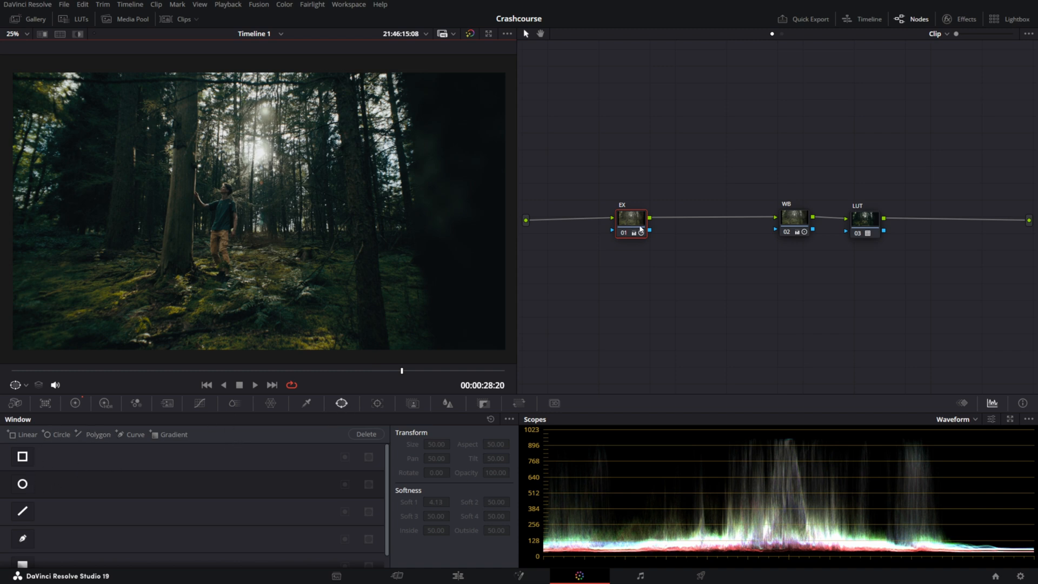
right_click(630, 218)
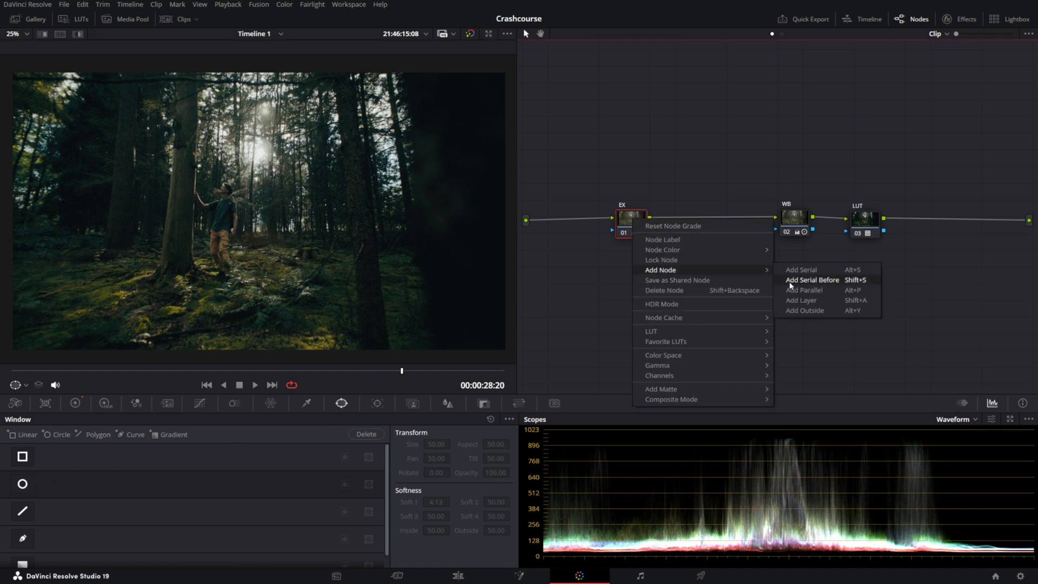
click(811, 279)
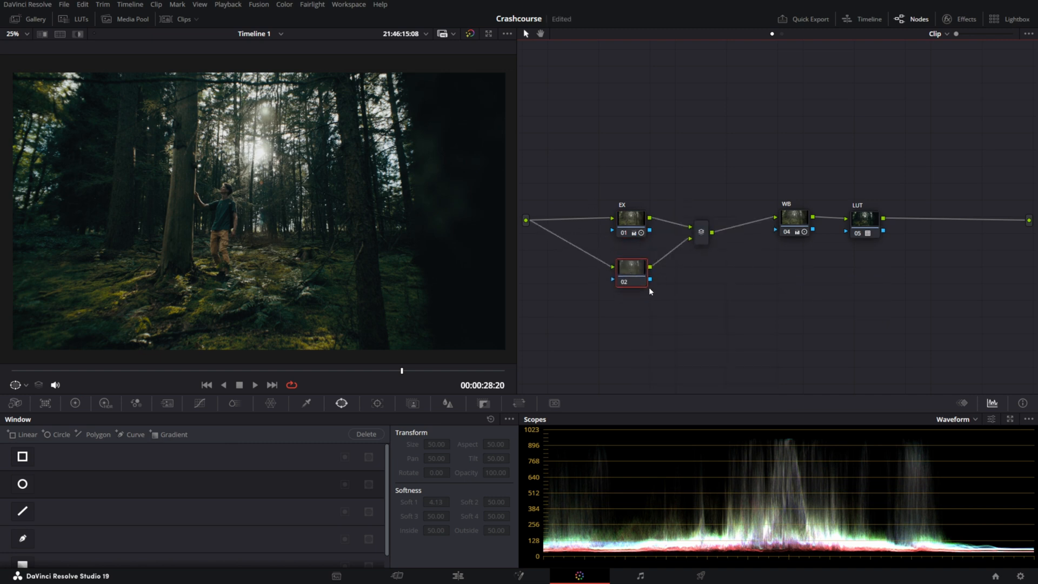
right_click(631, 271)
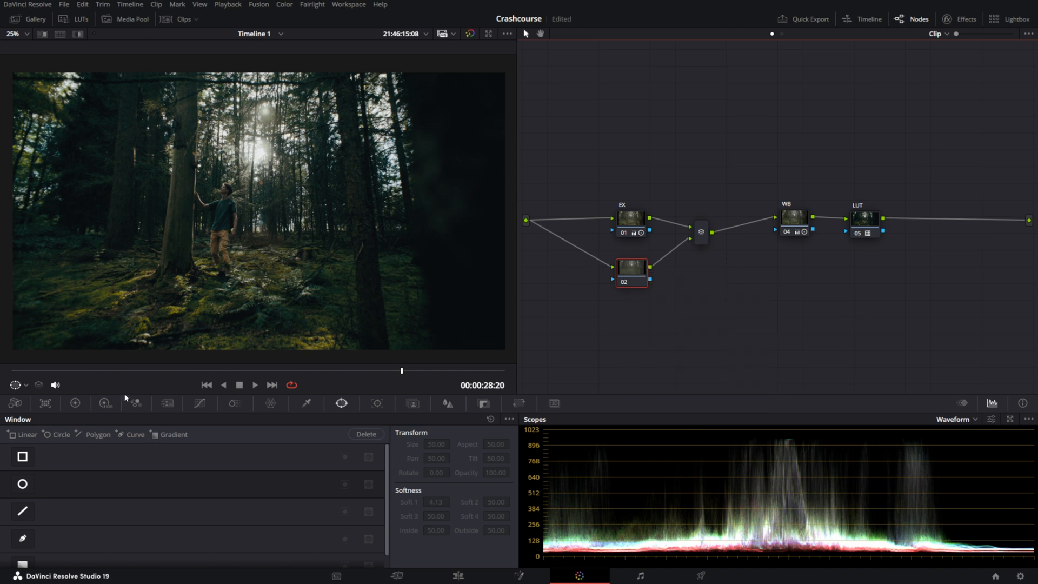
- Add a Circle window to node 02, stretch it tall, lower Shadows to -37.5 and position it over the trees
click(21, 484)
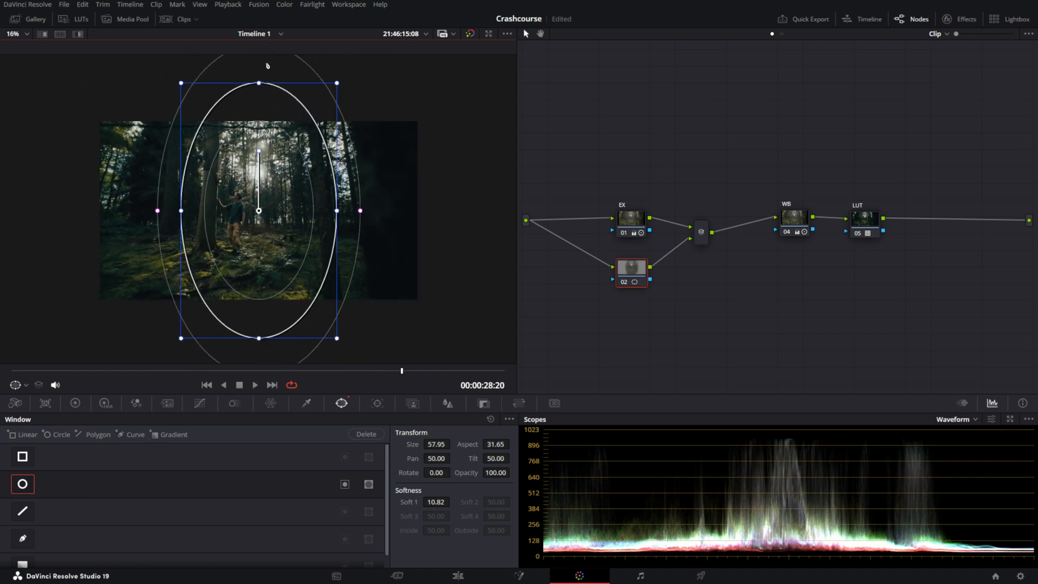
drag(359, 210, 361, 211)
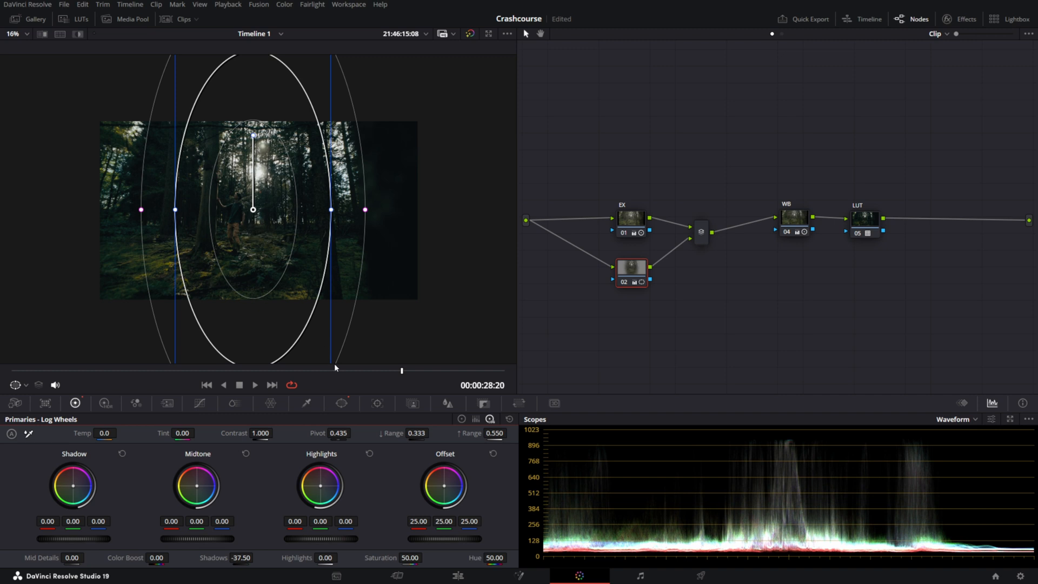
click(341, 403)
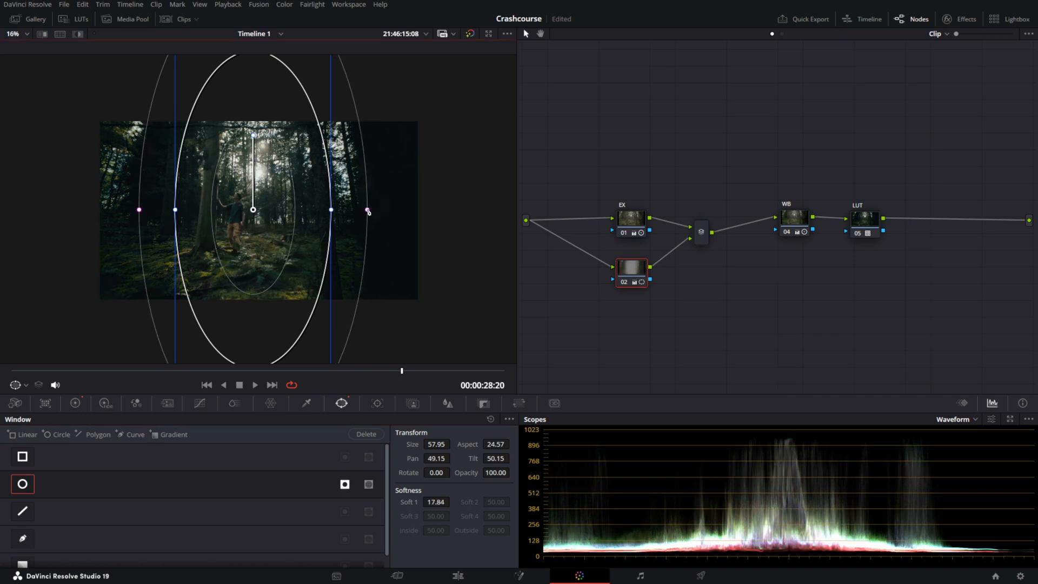
drag(368, 212, 368, 210)
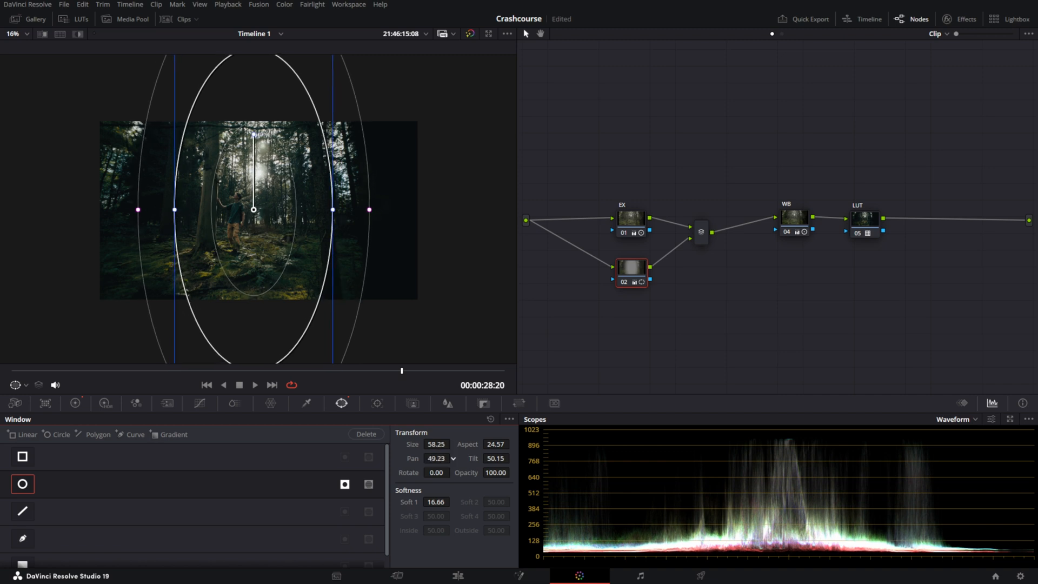
drag(253, 210, 250, 212)
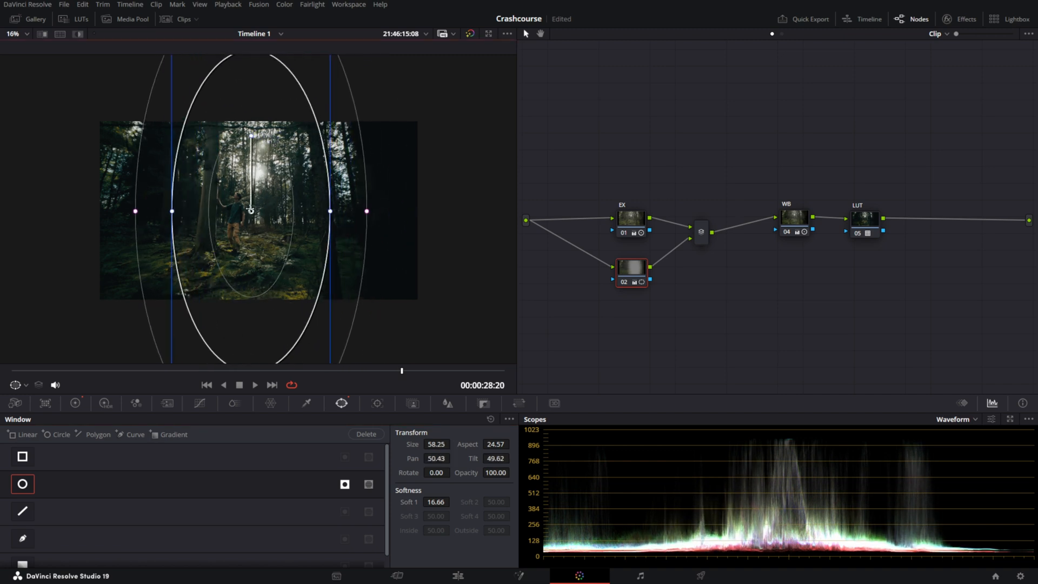
- Nudge the oval left and widen its Soft 1 feathered edge
click(26, 385)
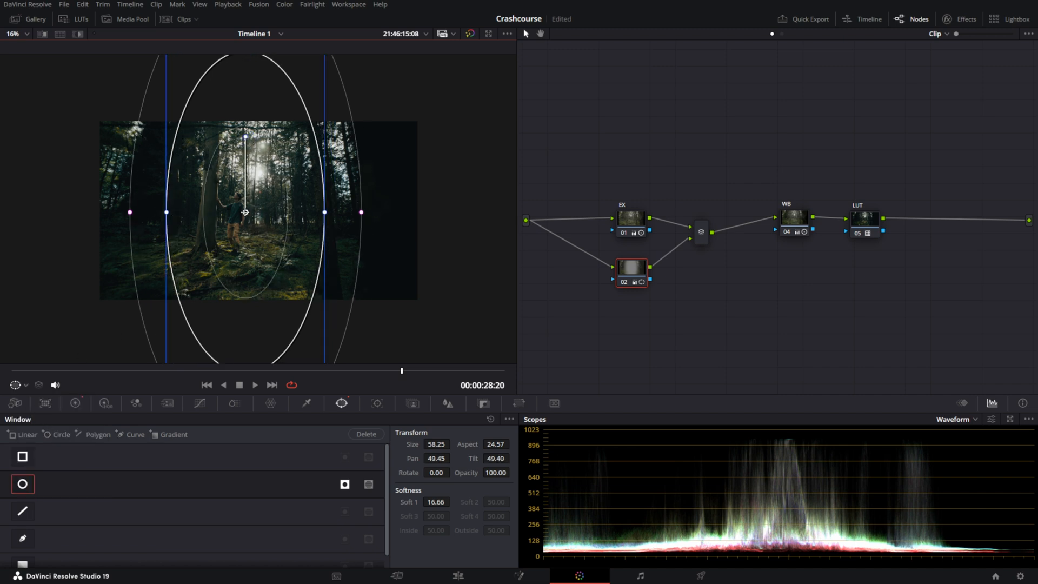
drag(245, 211, 246, 210)
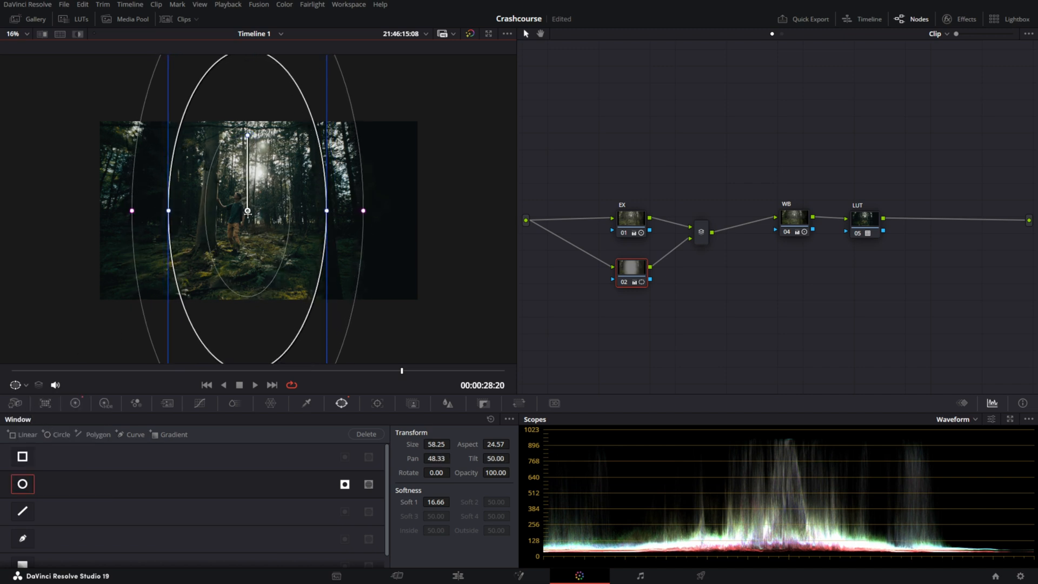
drag(363, 210, 383, 213)
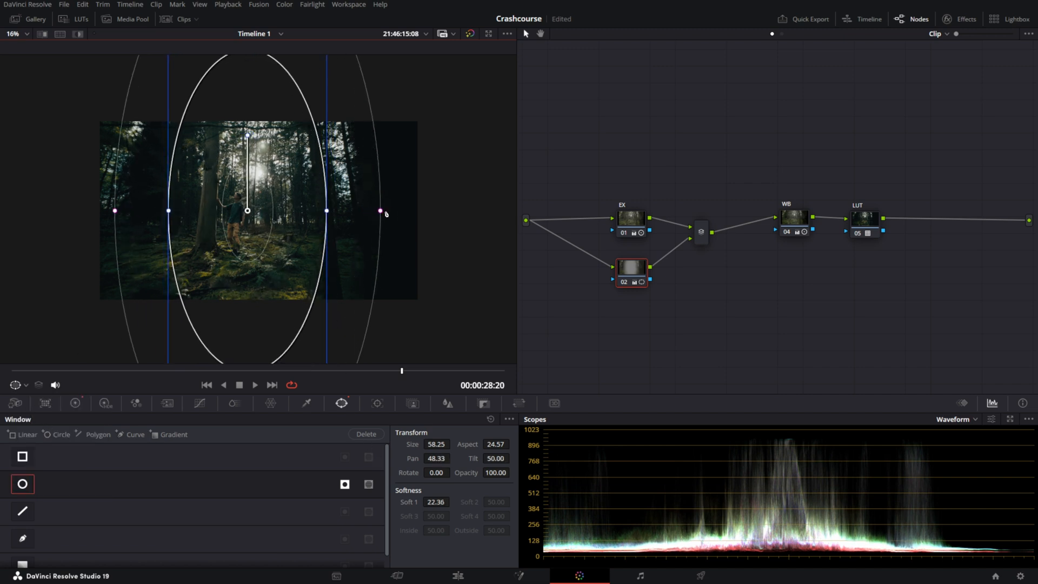
drag(381, 211, 384, 211)
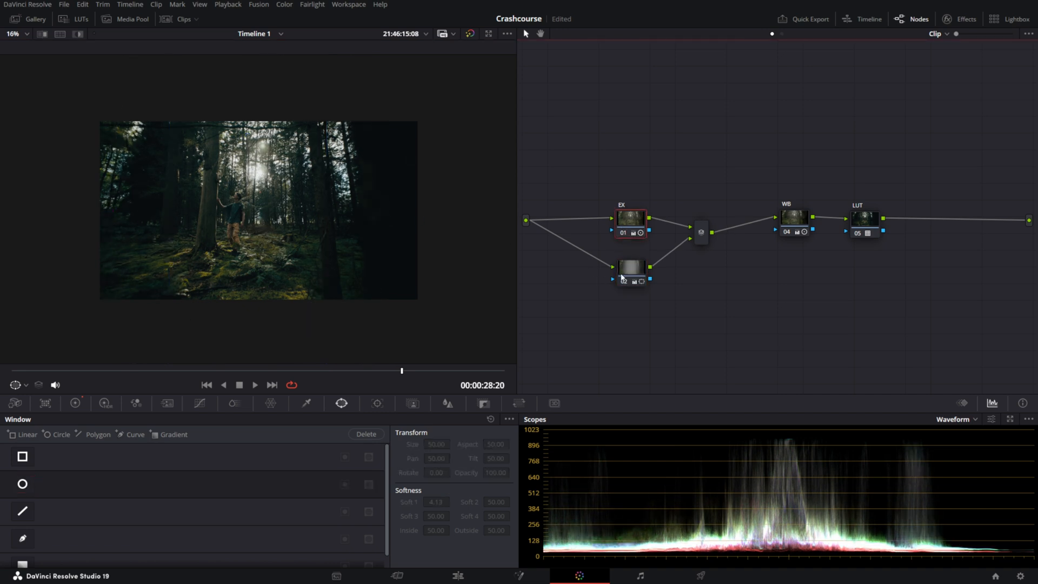
- Add node 03 with a Circle window over the sun, raise Midtone to 0.18 and apply Mist
click(630, 268)
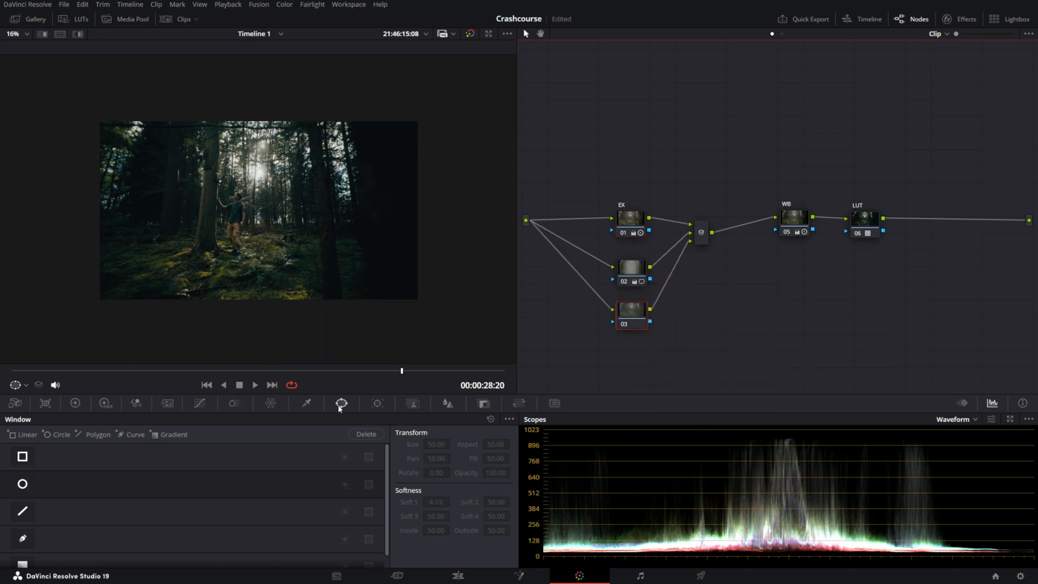
click(22, 484)
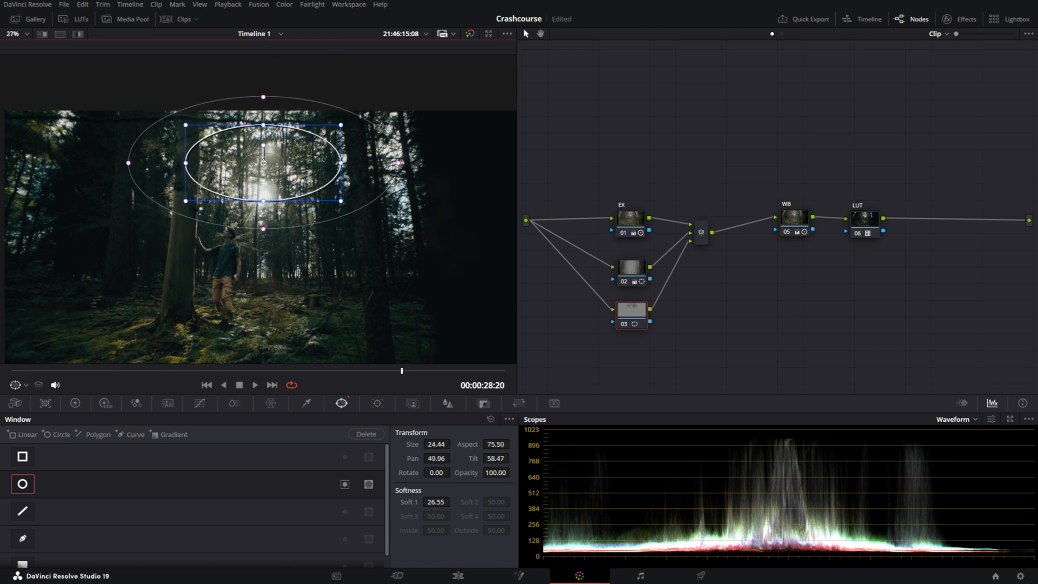
click(75, 403)
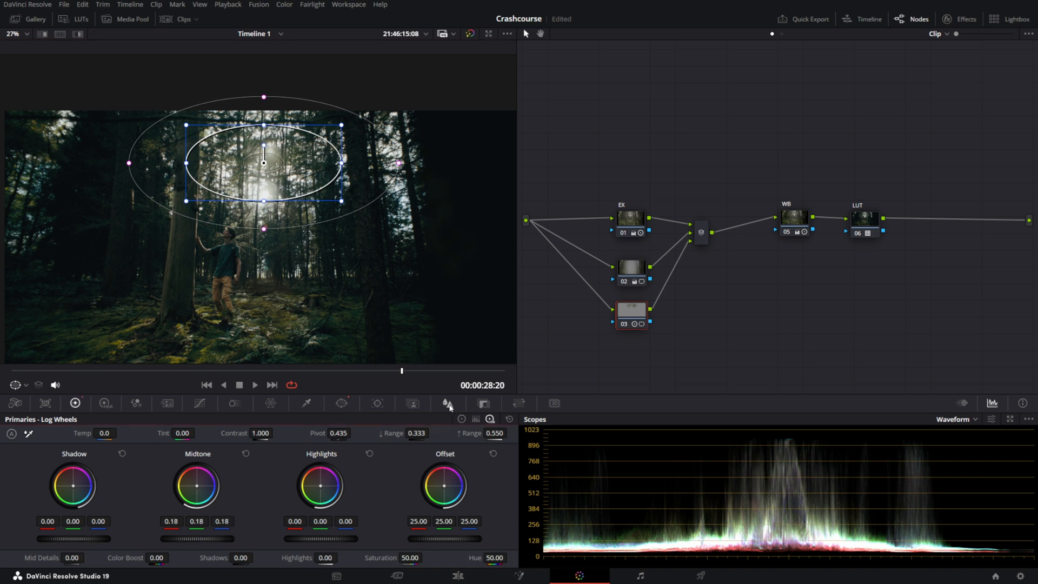
click(447, 404)
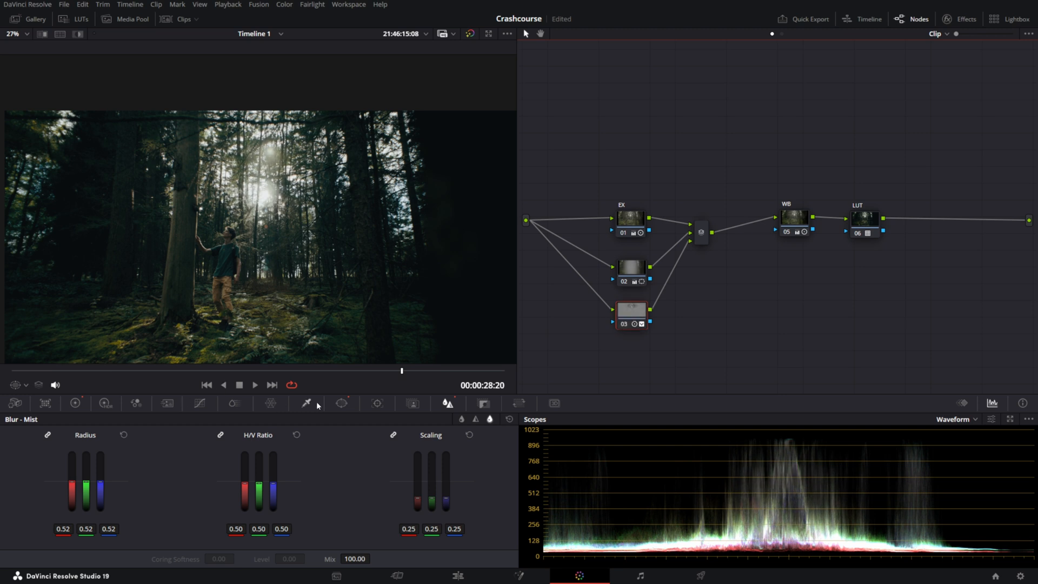
click(342, 404)
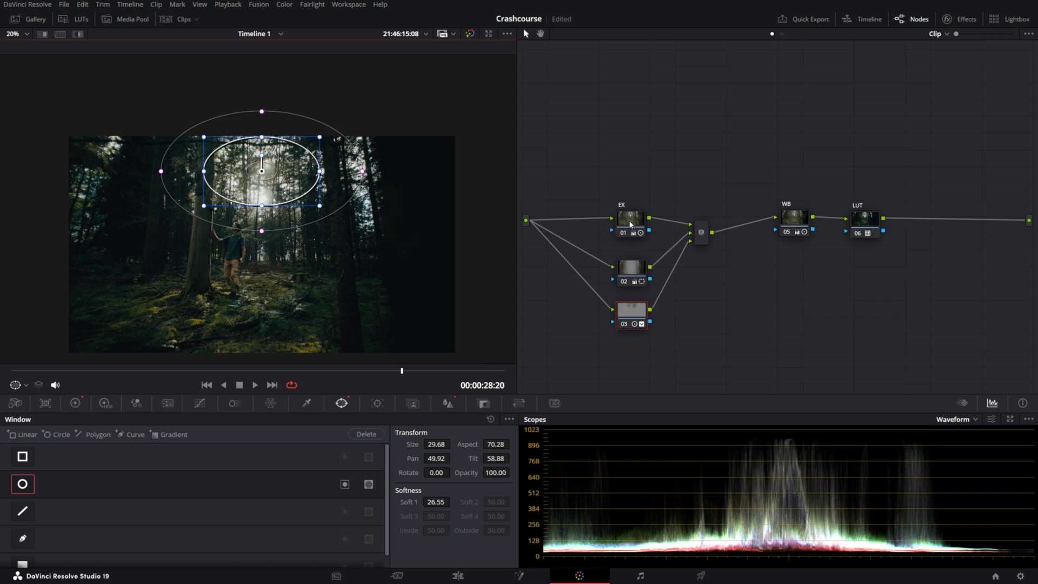
- Add node 04 with a Linear gradient window across the frame and pull Shadows to -30.50
right_click(629, 312)
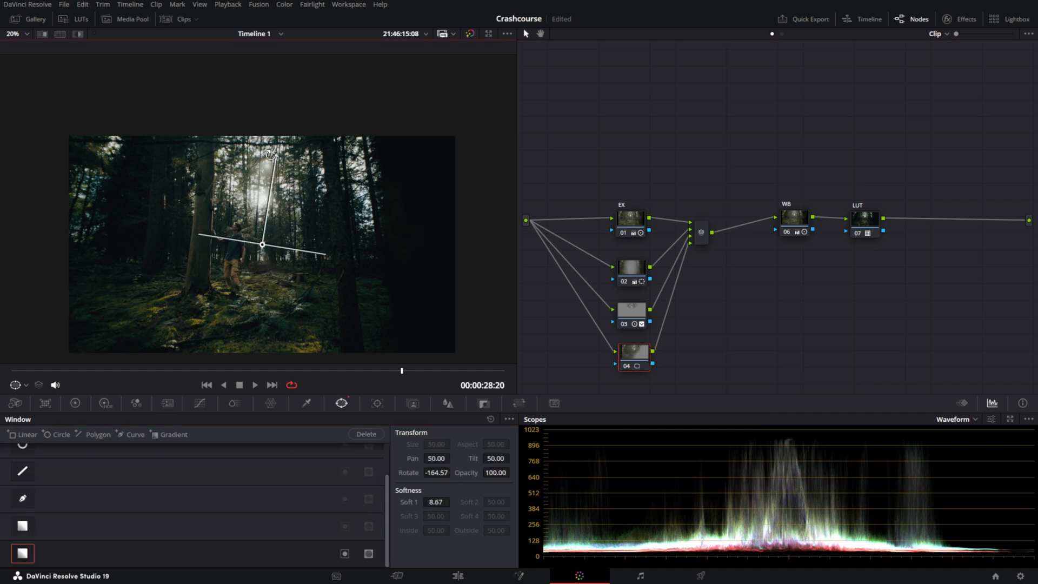
drag(269, 155, 259, 209)
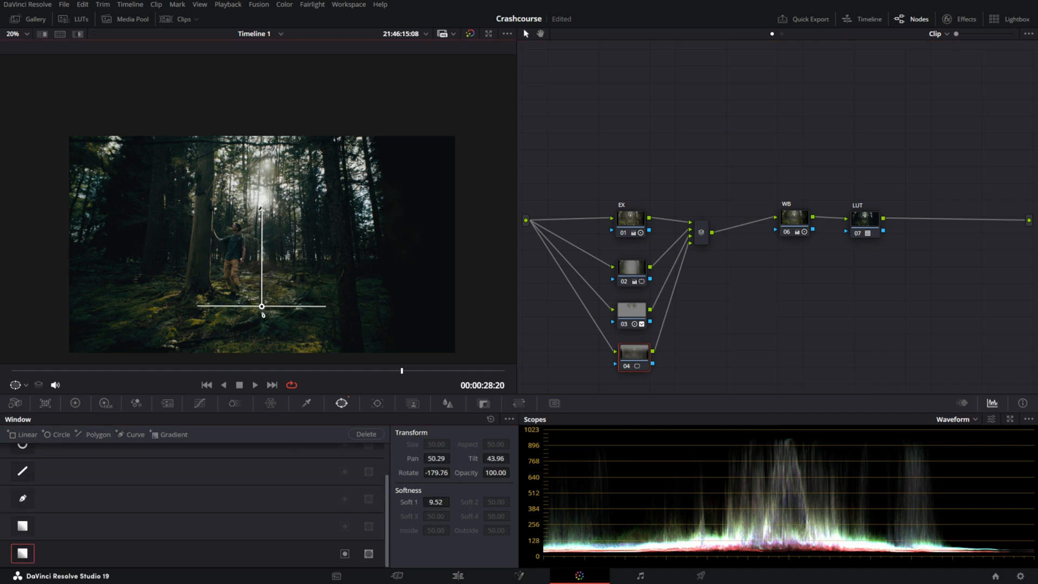
click(74, 403)
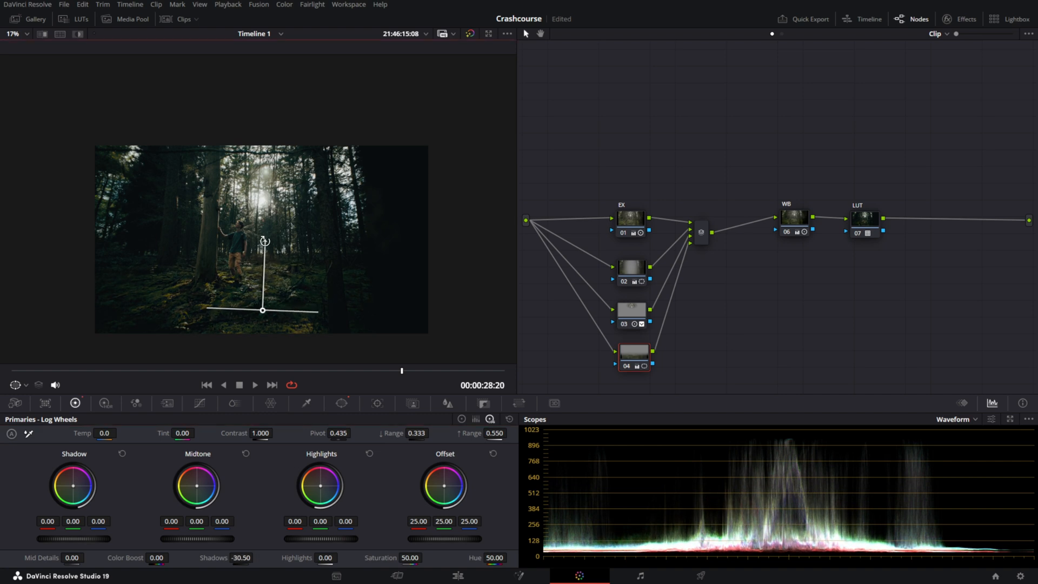
click(633, 358)
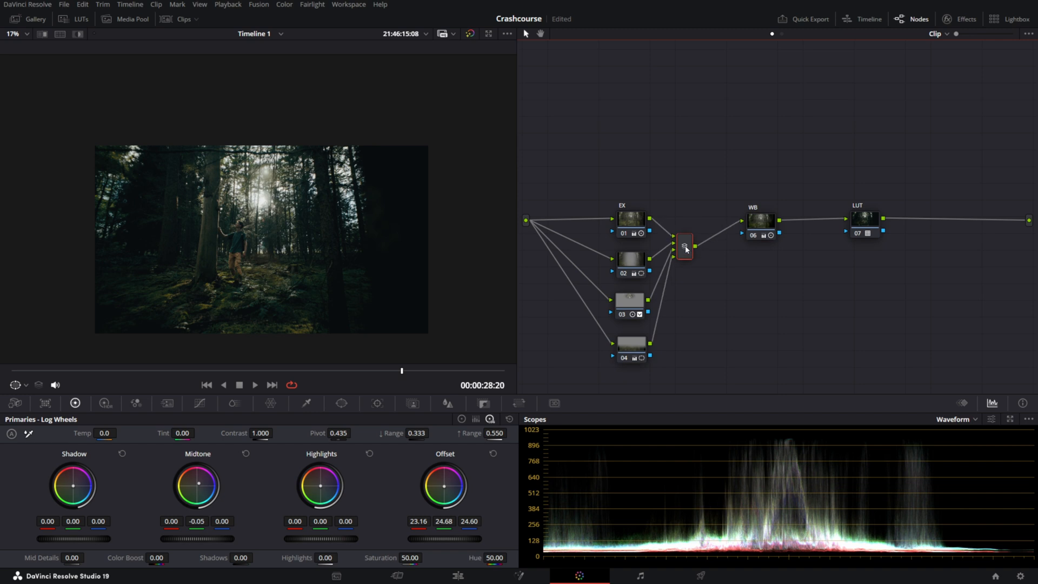
- Insert an HSL serial node after WB with an OUTSIDE node after it, then select HSL
drag(761, 219, 734, 245)
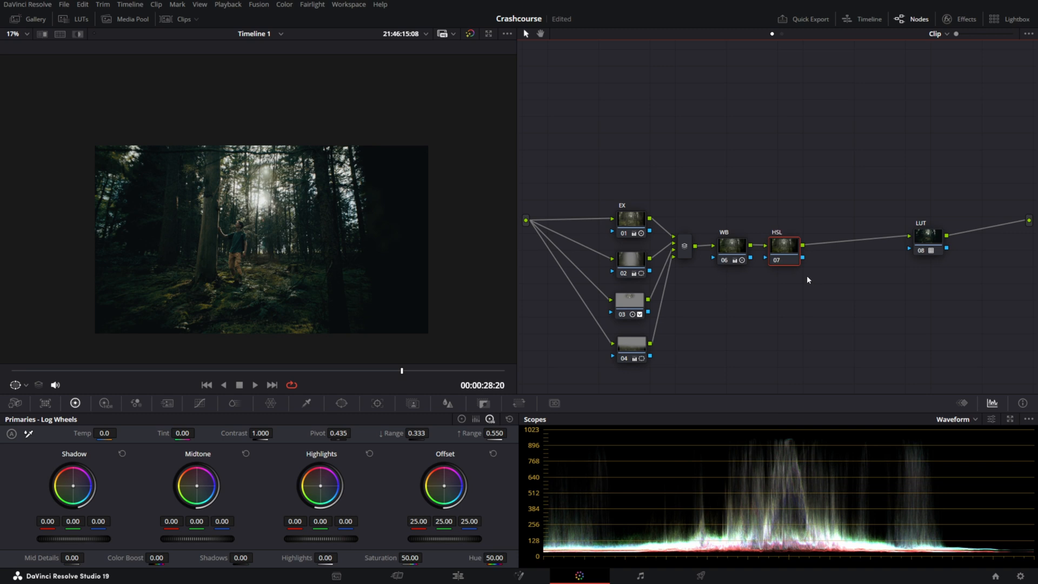
right_click(784, 258)
text(OUTSIDE)
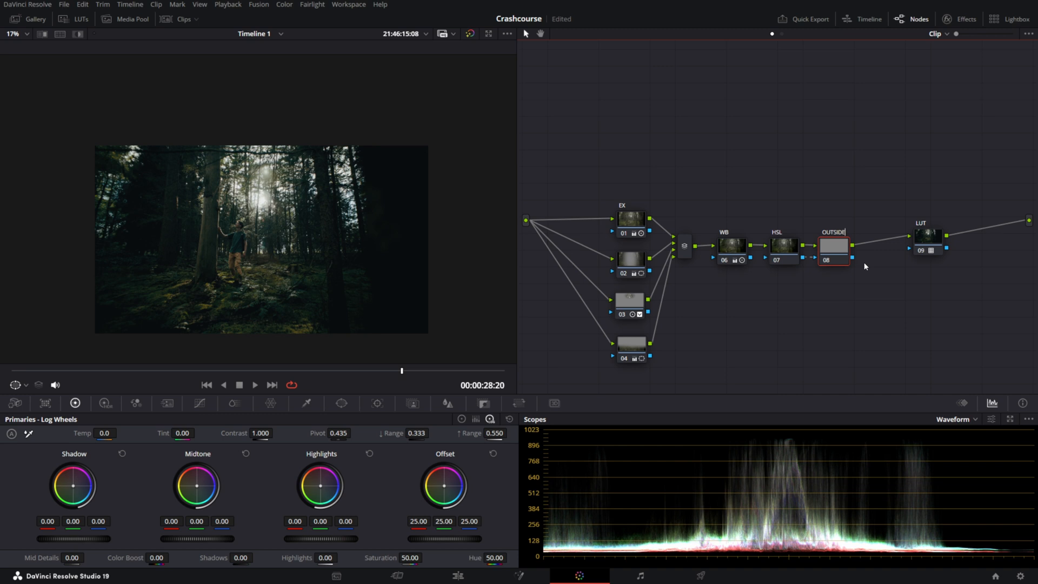
click(927, 235)
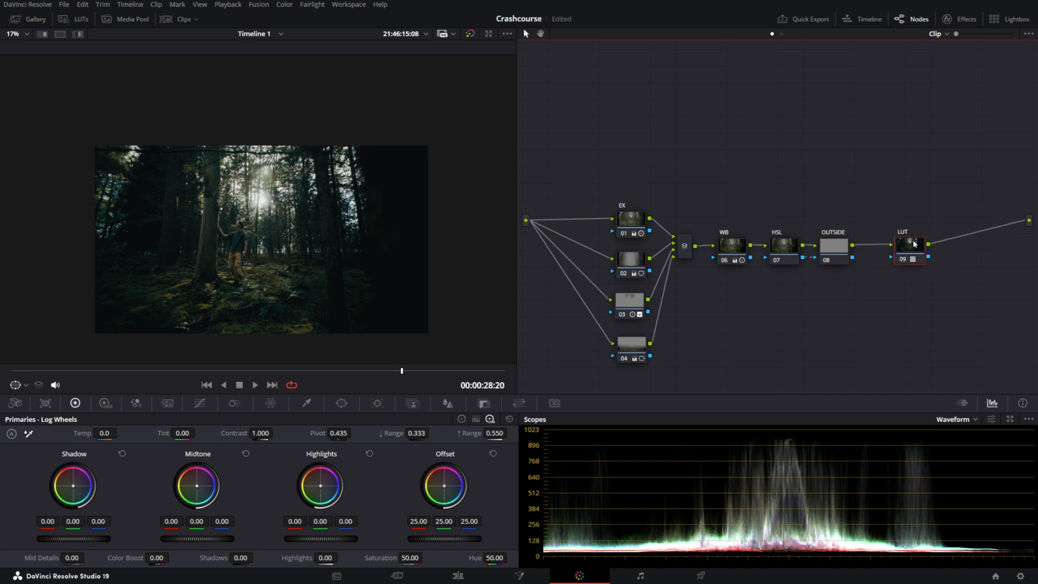
click(784, 246)
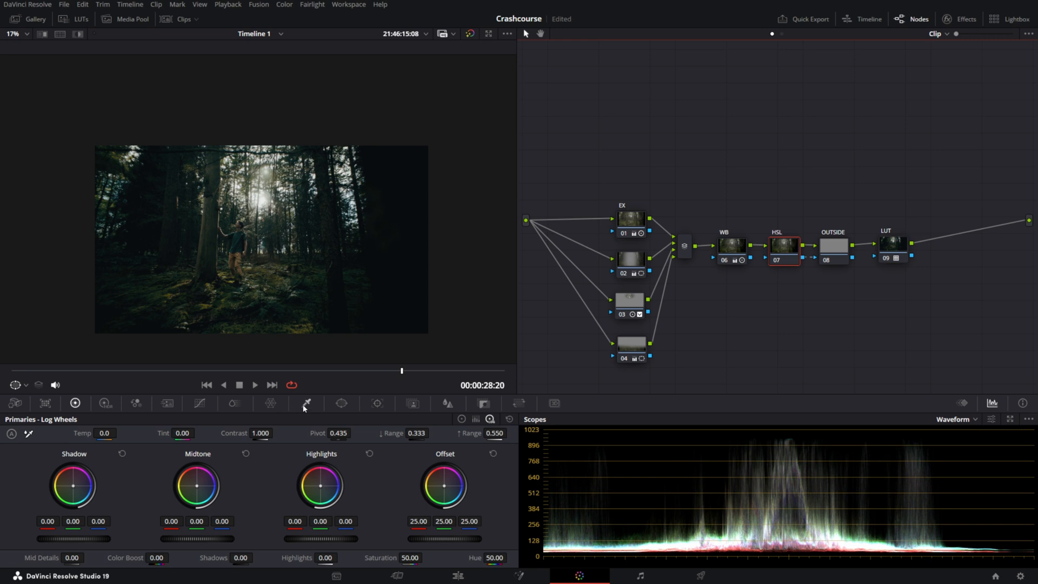
- Sample skin with the Qualifier eyedropper and narrow, soften and centre the hue range on skin tones
click(305, 404)
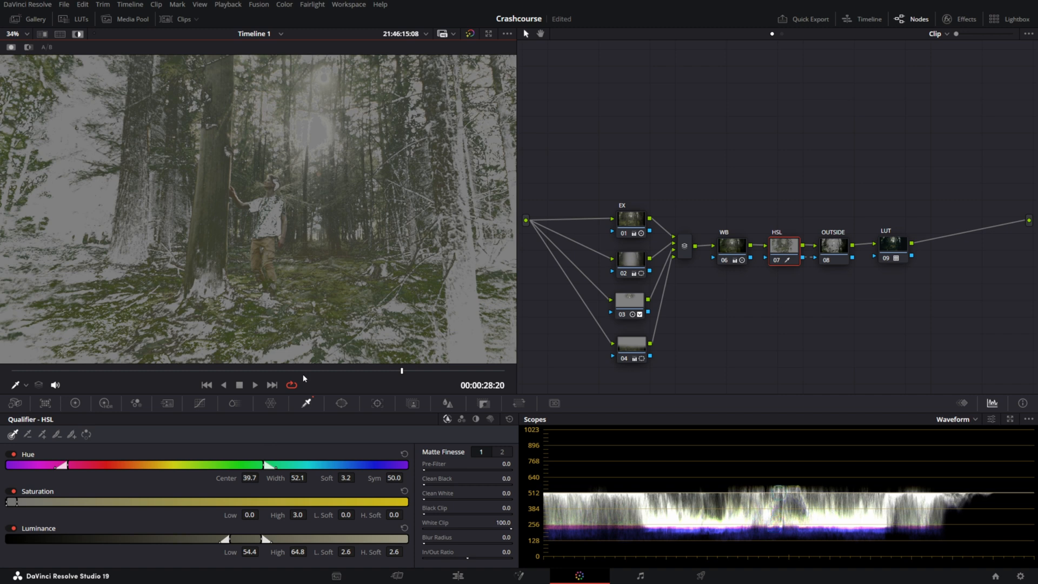
drag(261, 465, 285, 465)
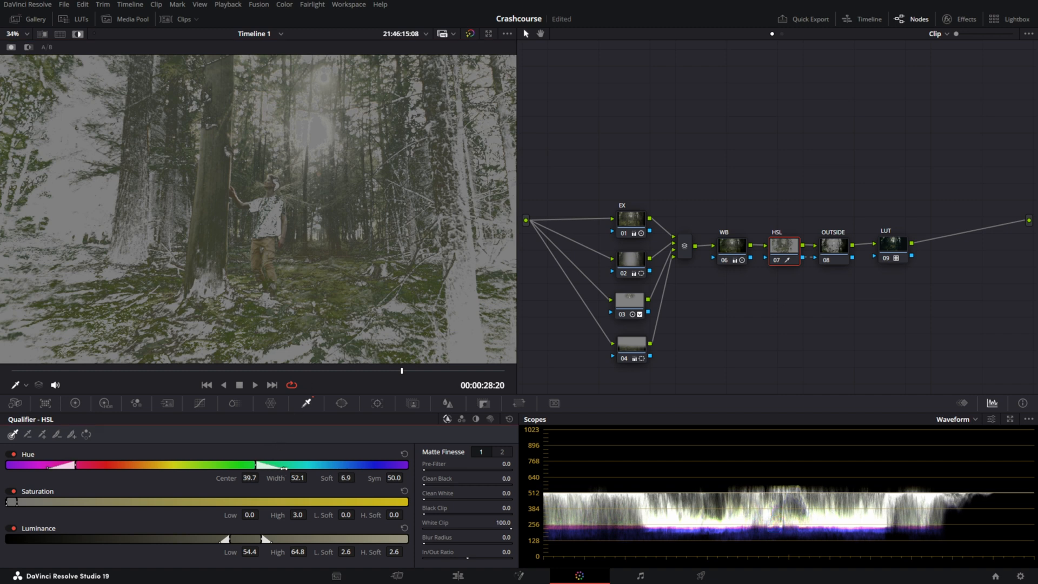
drag(285, 465, 222, 465)
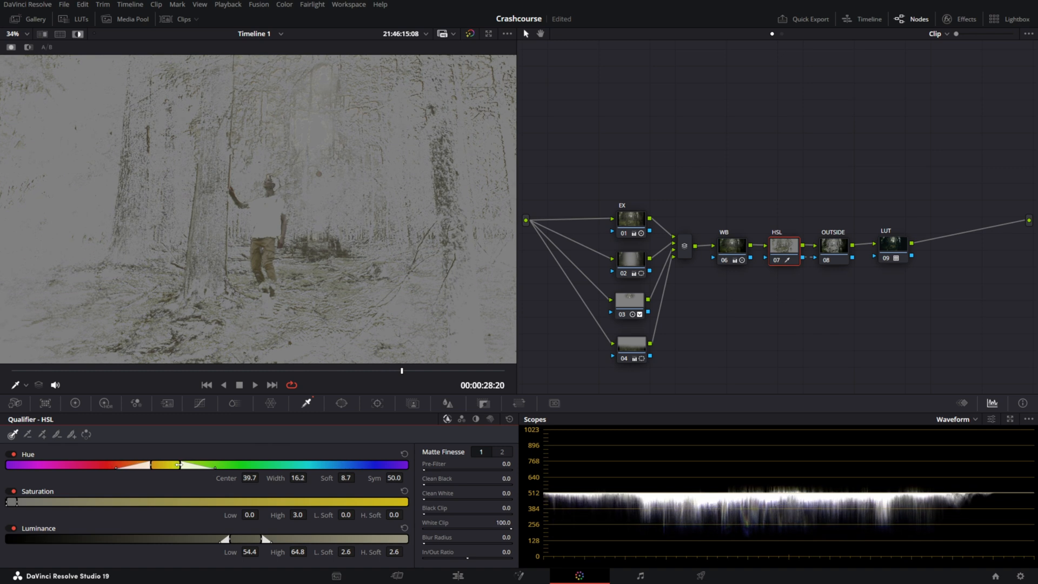
drag(179, 465, 154, 465)
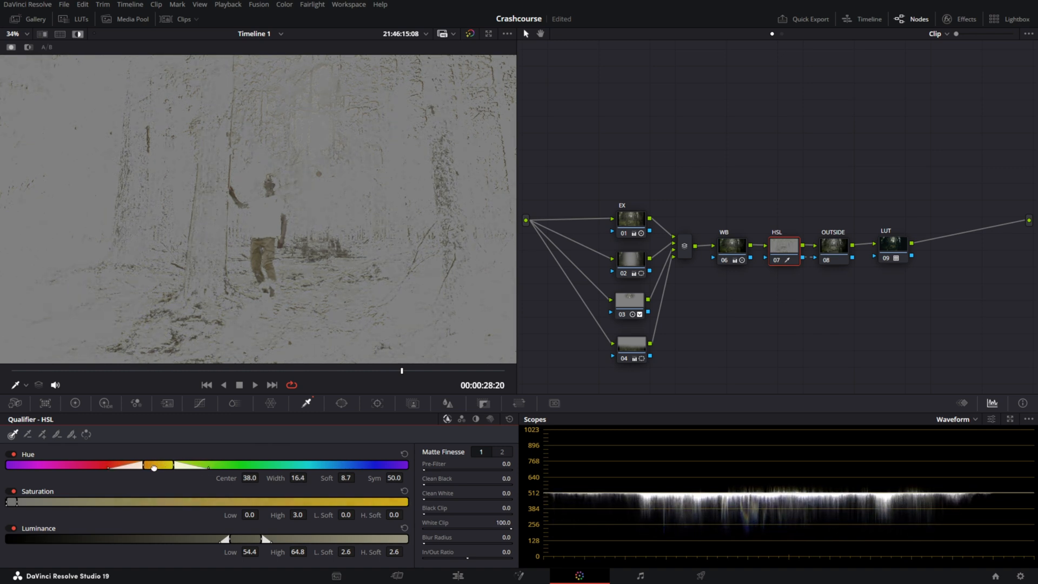
drag(153, 465, 168, 465)
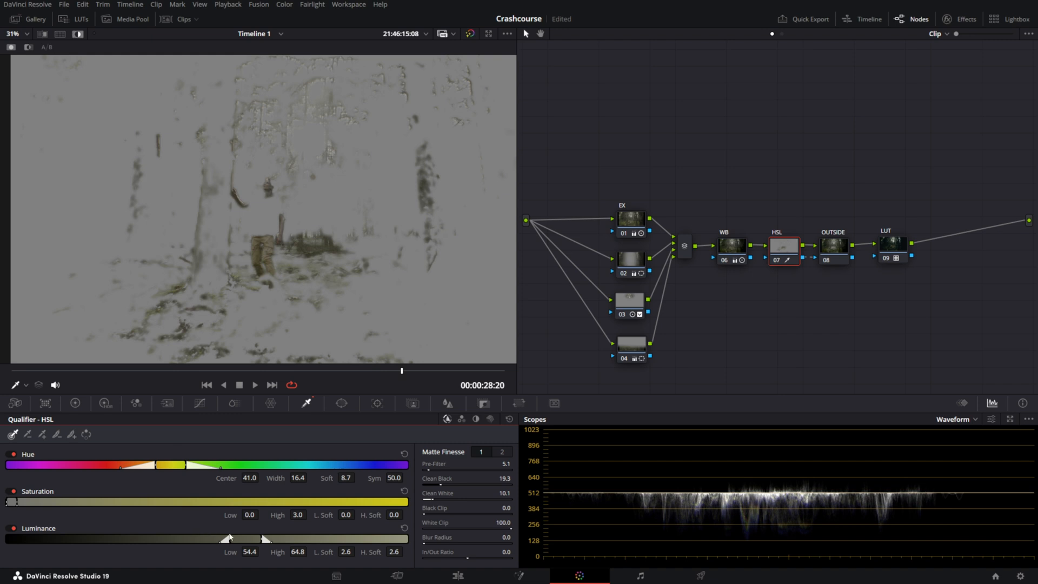
- Refine the luminance range to cover brighter skin and clean up the matte
drag(228, 536, 239, 537)
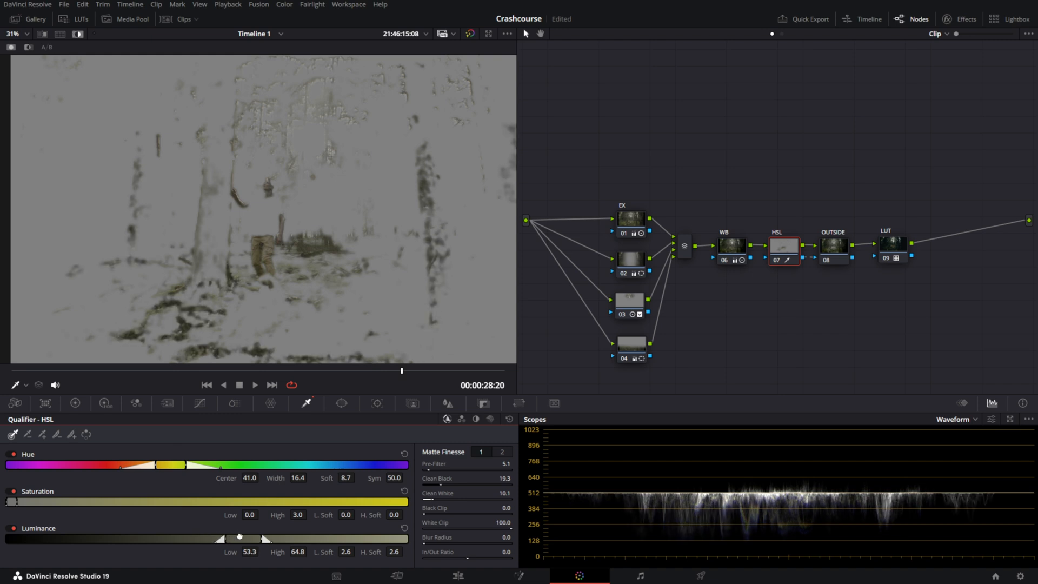
drag(237, 536, 245, 536)
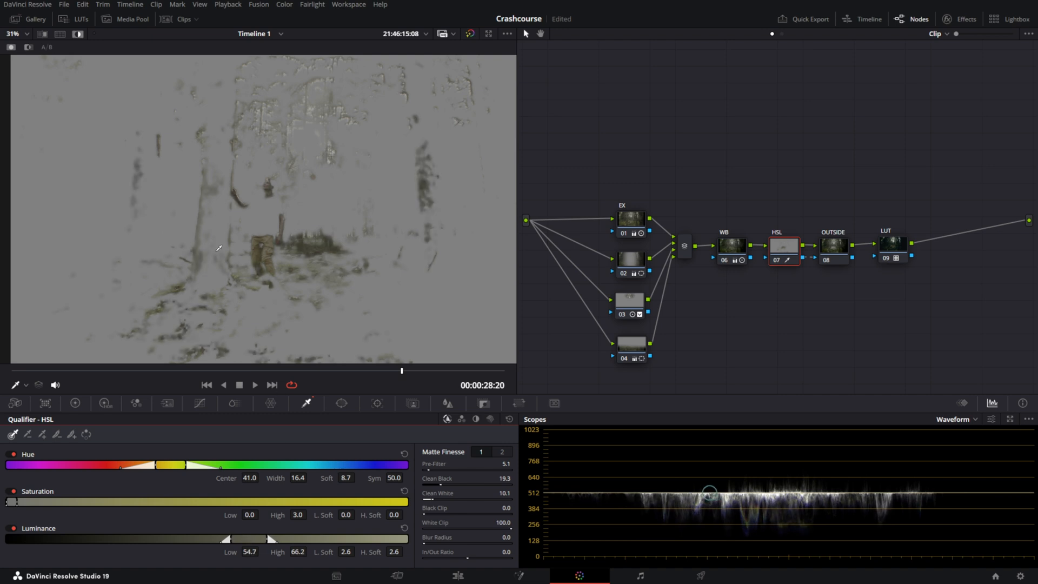
click(833, 246)
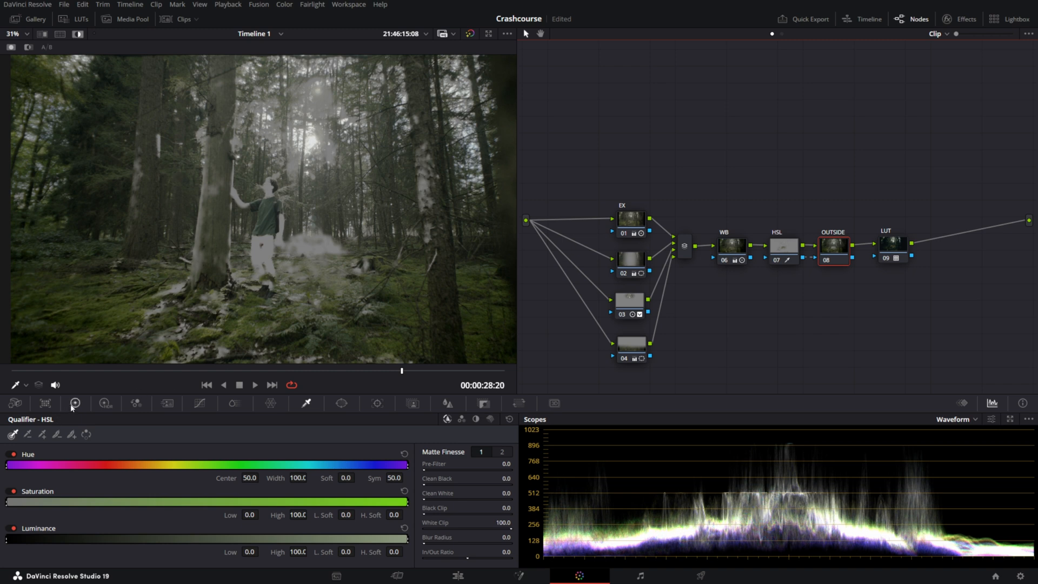
- Widen Hue Width and Soft on the HSL qualifier and set Matte Finesse Blur Radius to 4.5
click(784, 246)
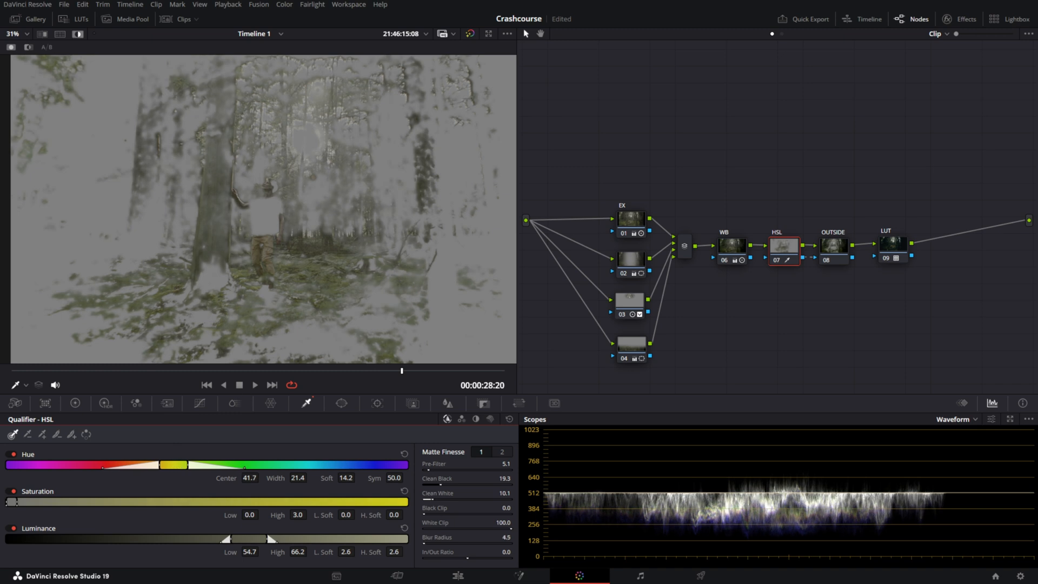
click(834, 245)
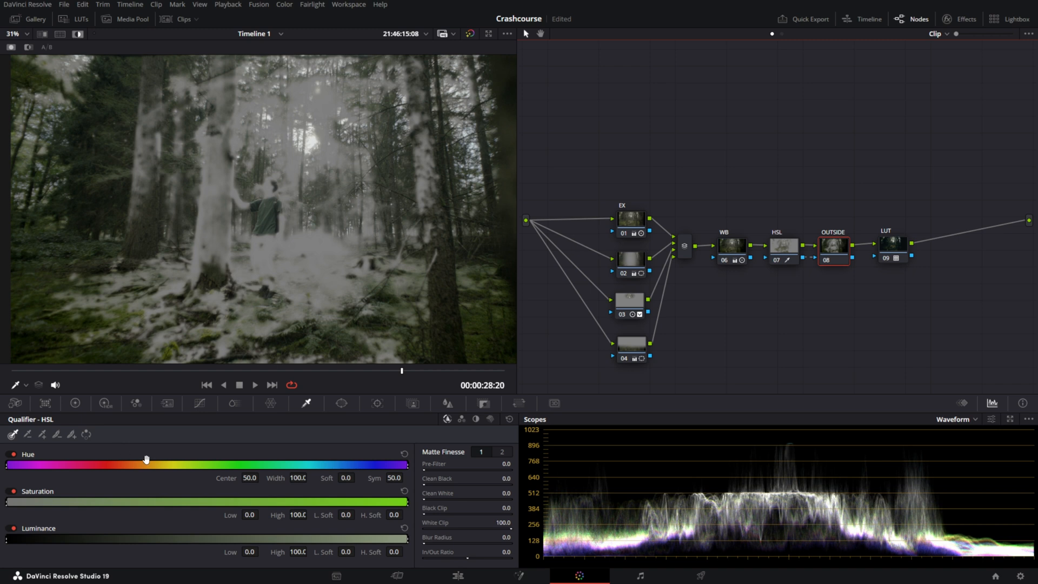
- Push the OUTSIDE node's Offset wheel toward blue (blue 28.12) in Primaries Log Wheels
click(75, 403)
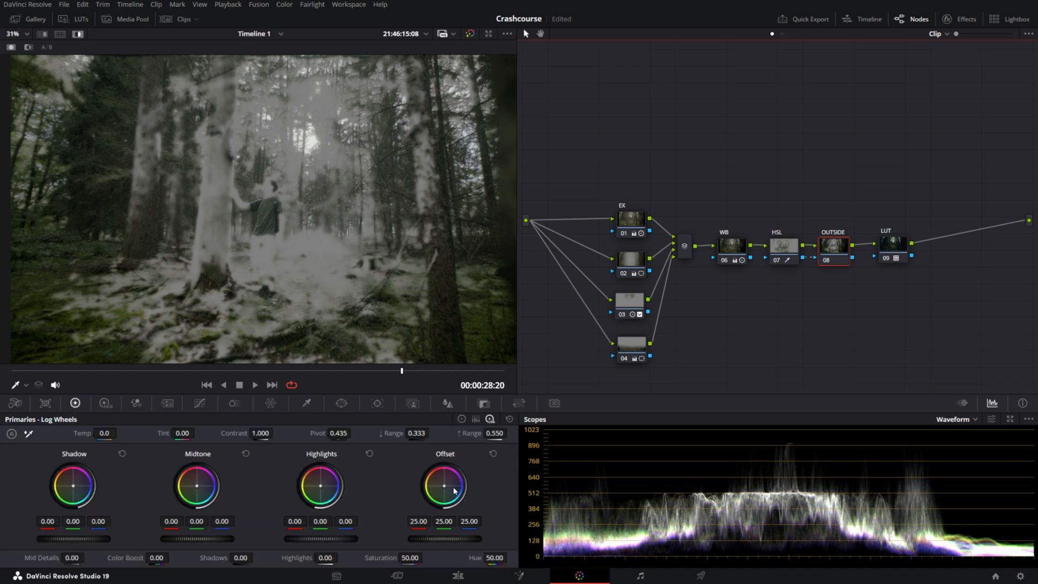
drag(443, 487, 453, 491)
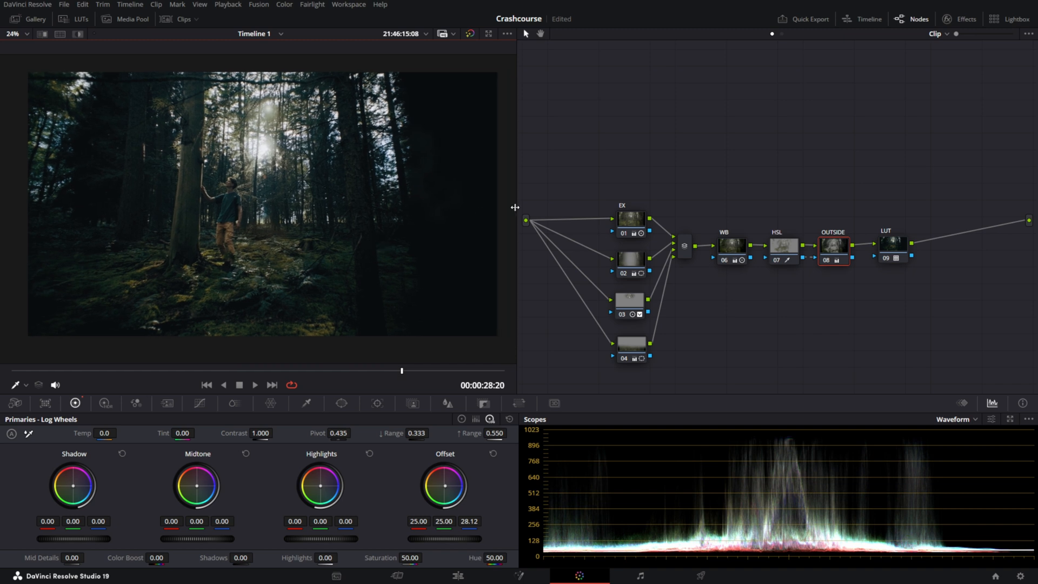
mouse_move(910, 191)
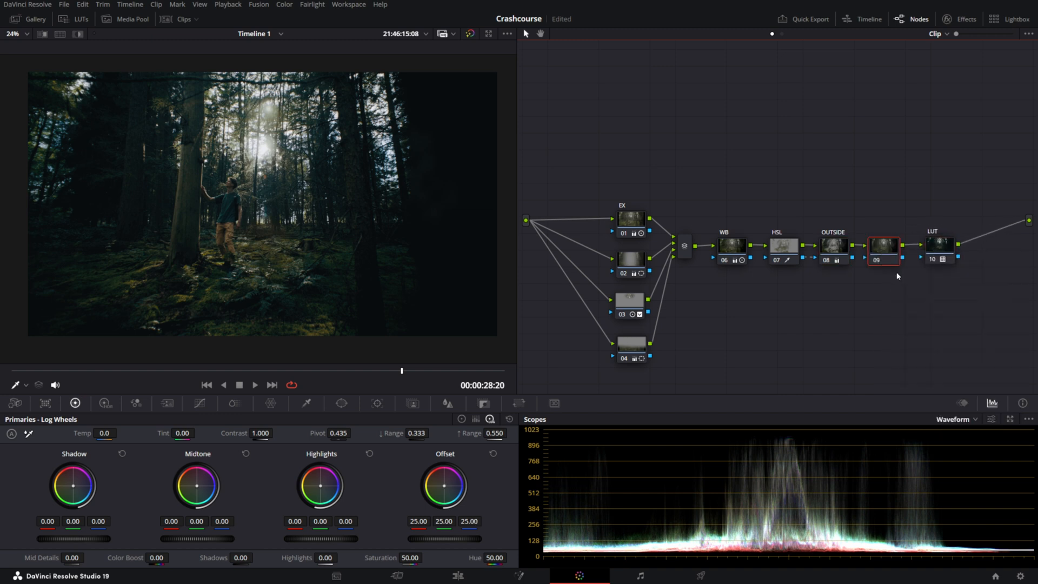
- Label a node MM, magic-mask the tall tree trunk in Object mode and lift its Midtone wheel
text(MM)
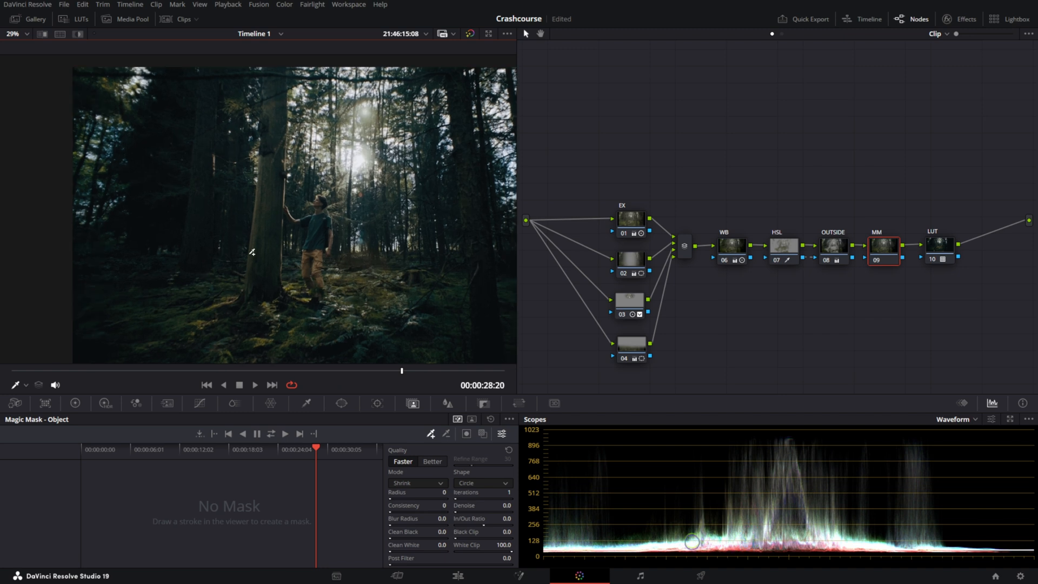
drag(281, 147, 263, 277)
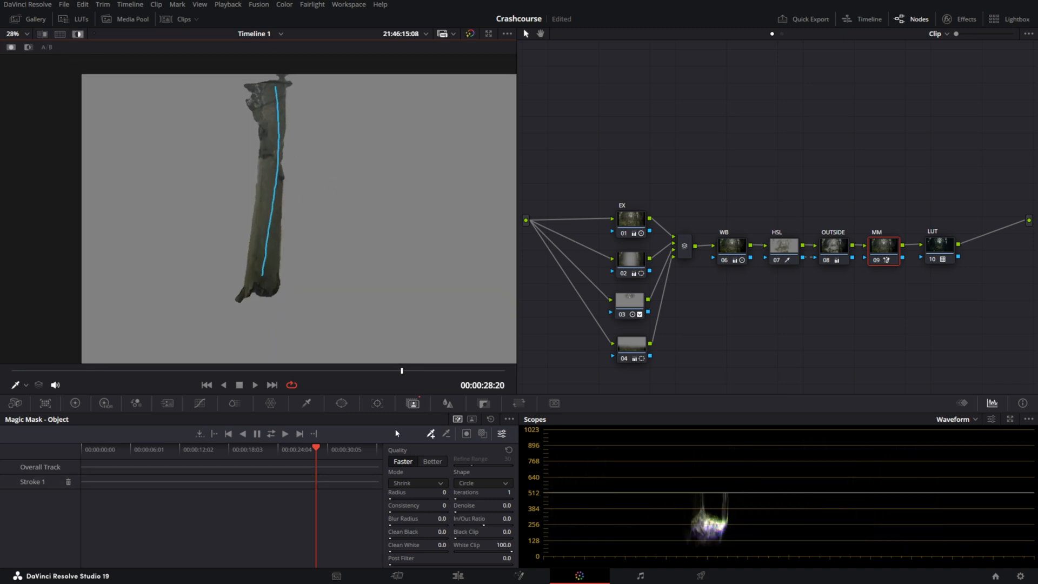
click(431, 462)
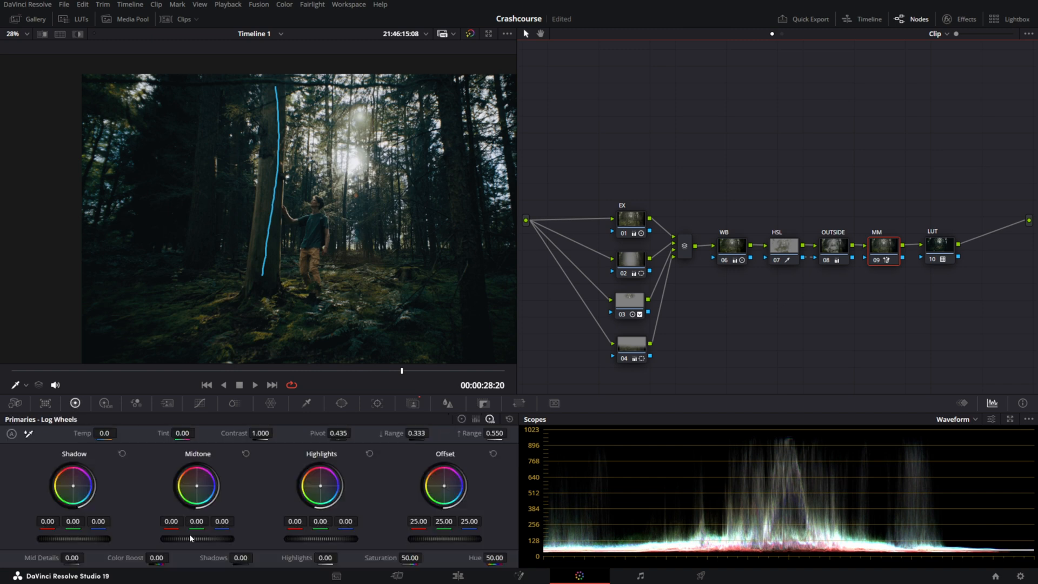
drag(178, 538, 206, 538)
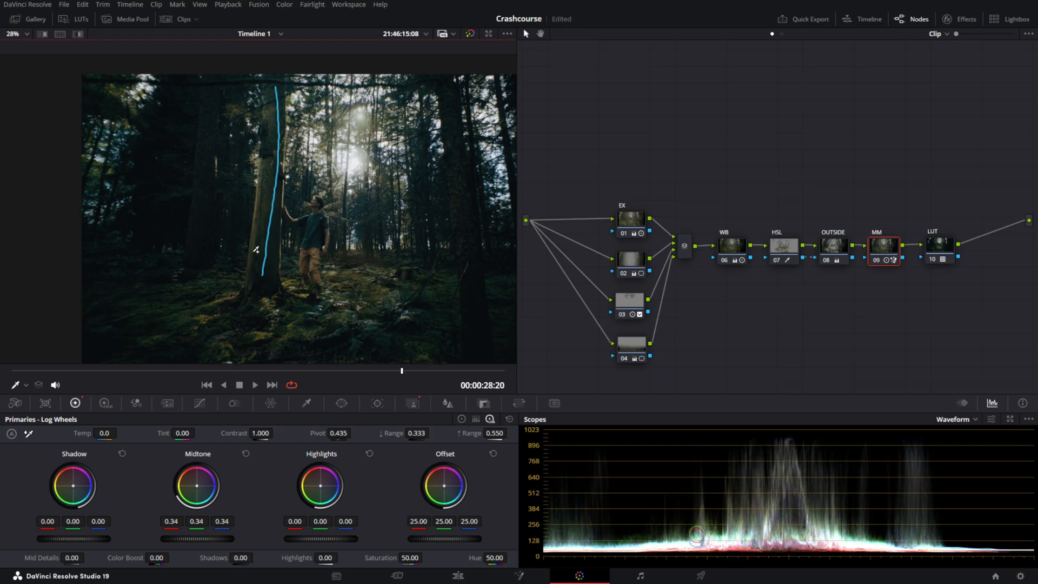
- Add parallel node 10 beside the MM node, merged through a mixer before LUT
right_click(881, 245)
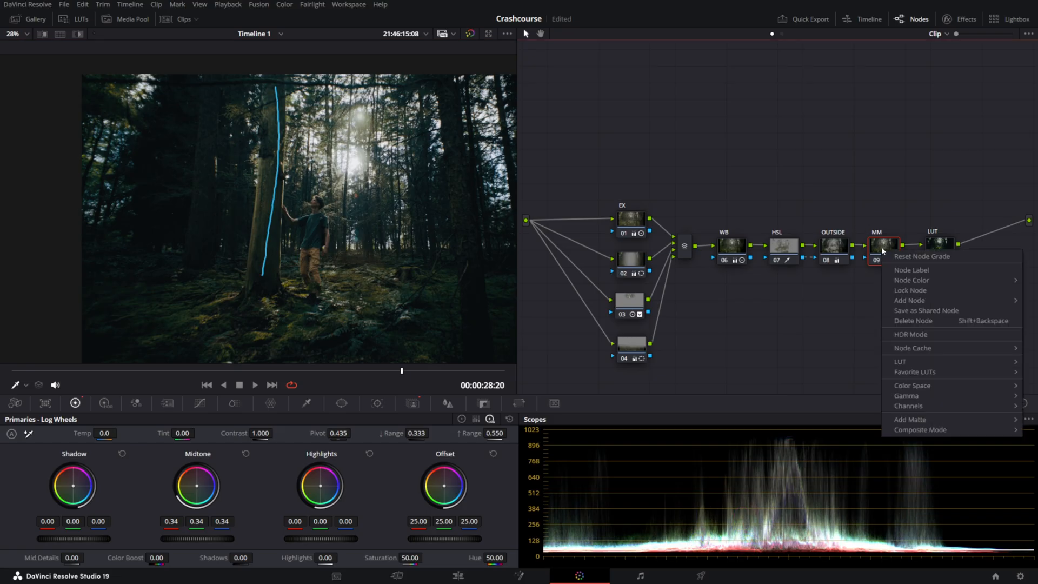
mouse_move(909, 299)
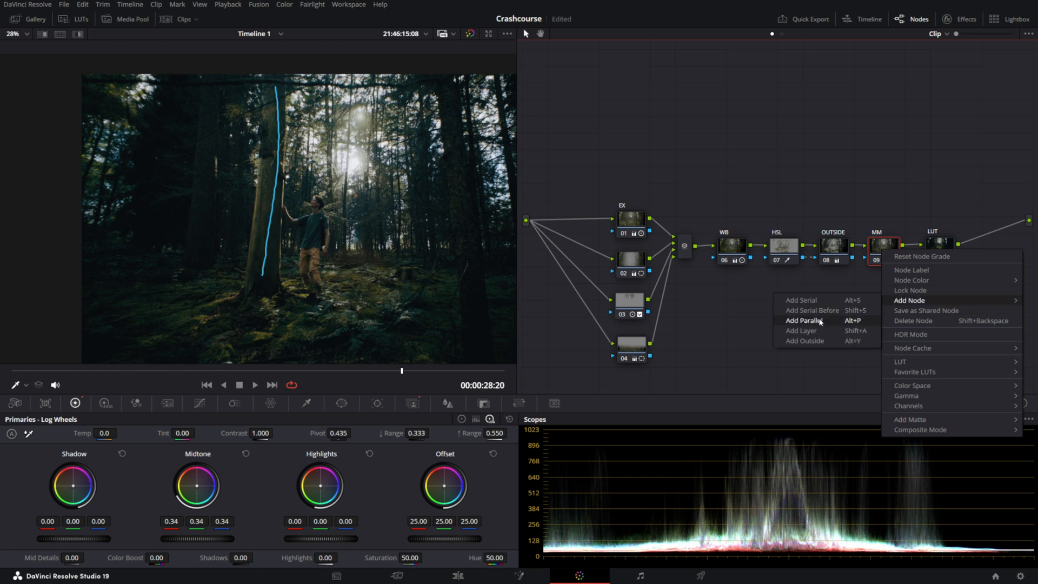
click(803, 320)
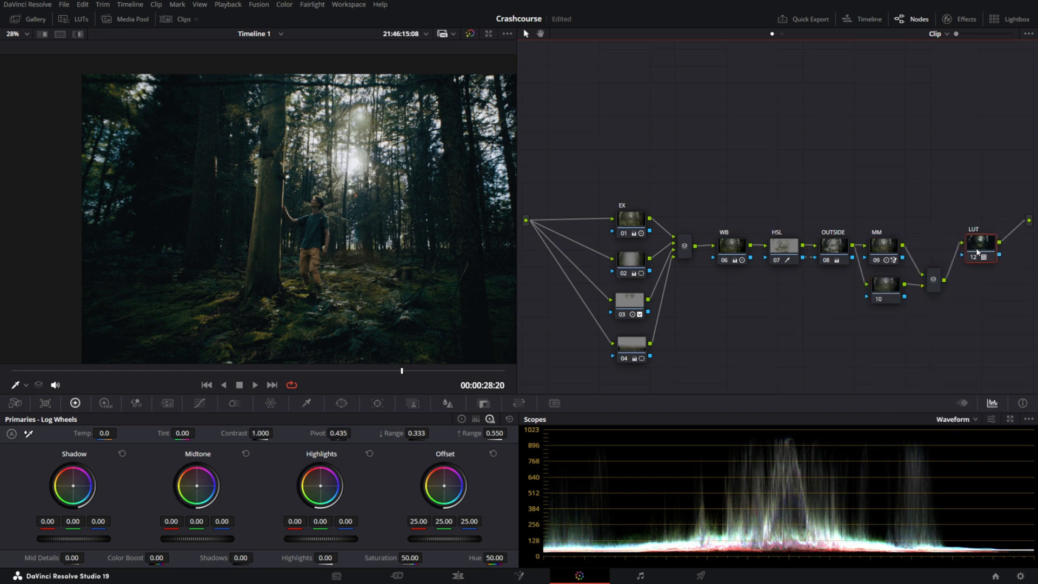
click(886, 284)
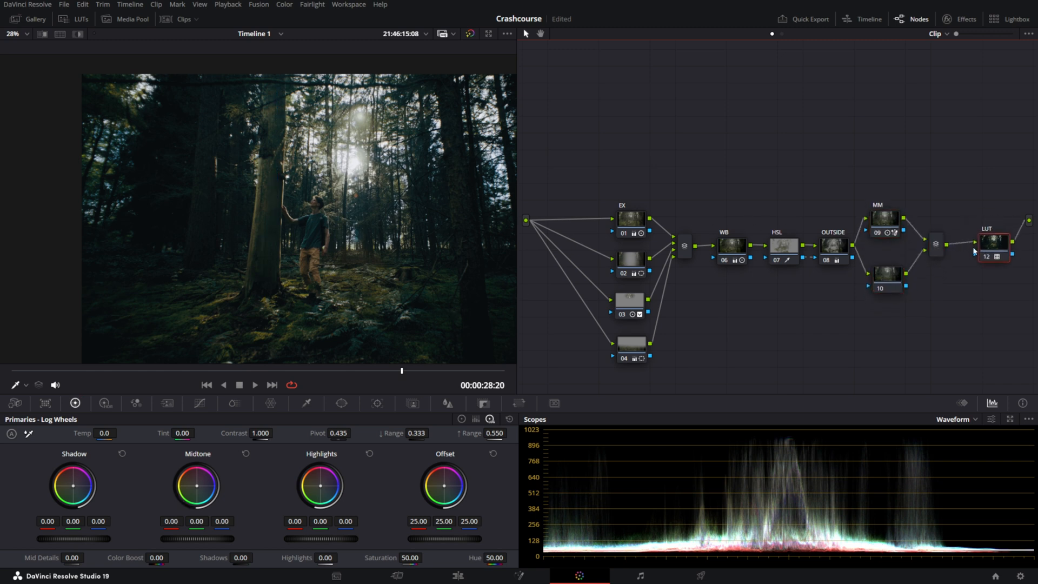
- On parallel node 10, magic-mask the man in Person mode with a stroke over him
click(886, 273)
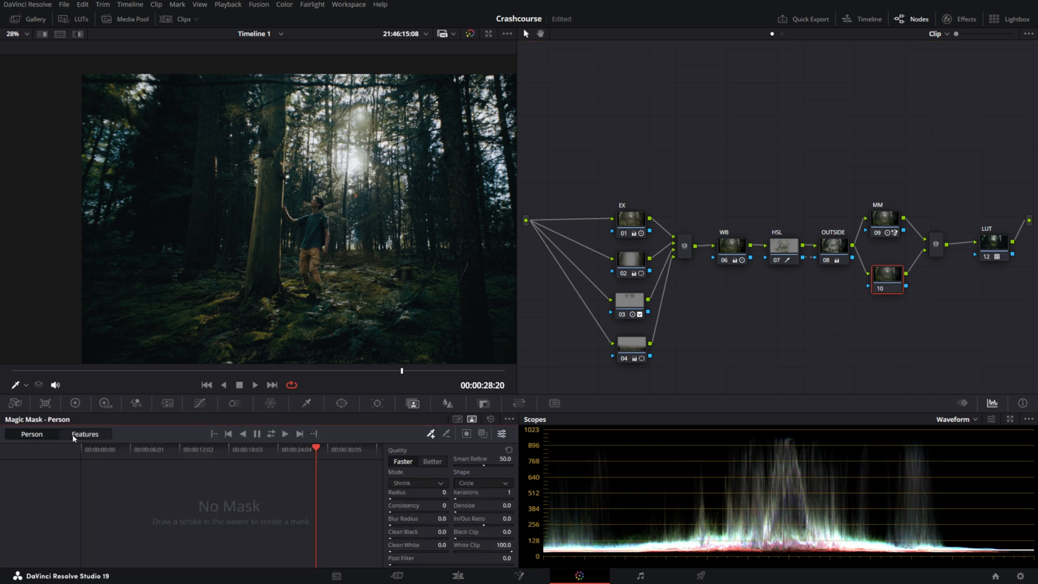
click(85, 434)
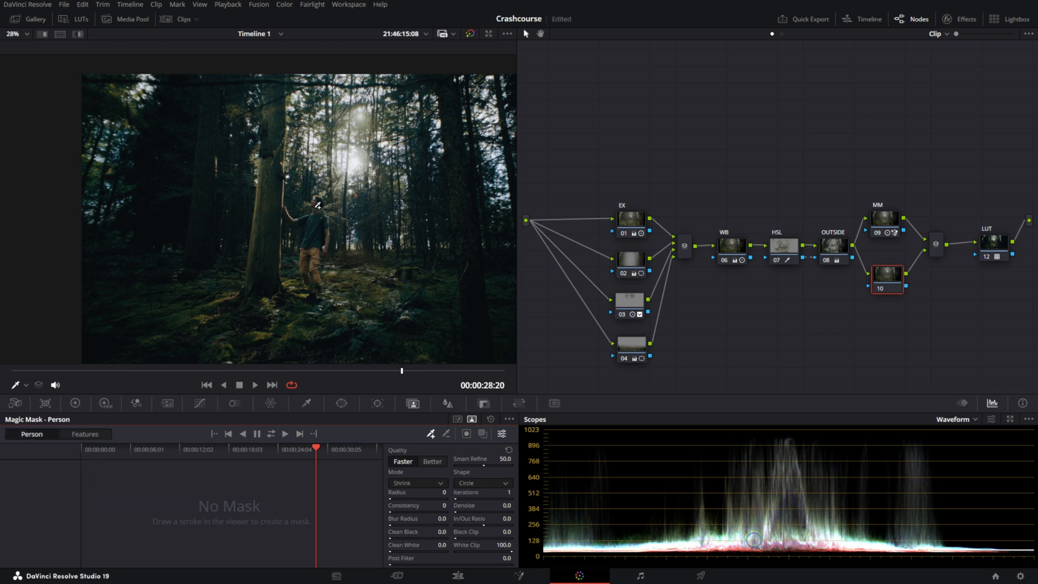
drag(318, 202, 317, 248)
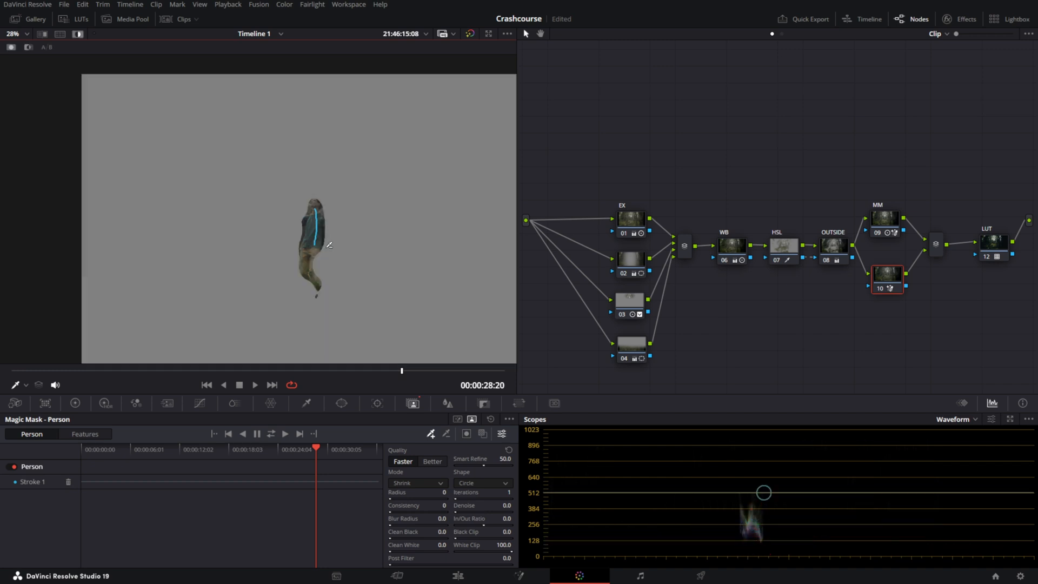
- Set the person mask quality to Better, refine it, and lift the man's midtones slightly
click(433, 461)
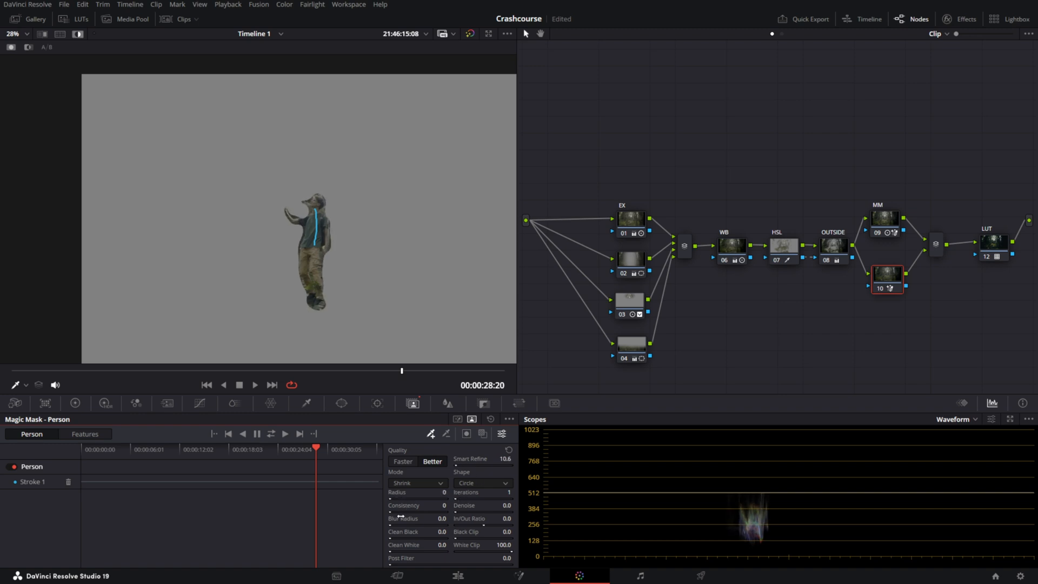
drag(393, 526, 440, 525)
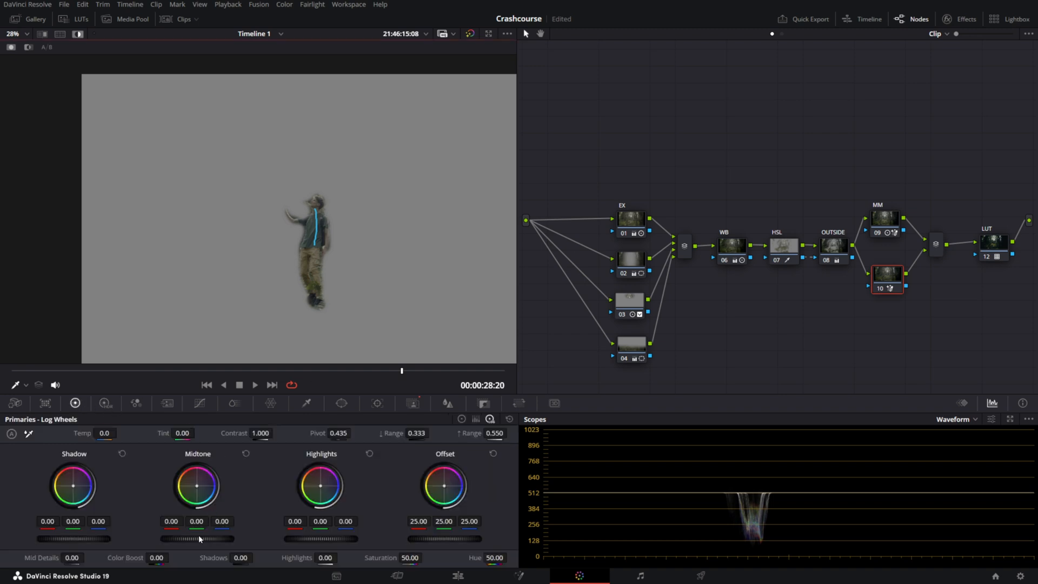
drag(197, 488, 196, 477)
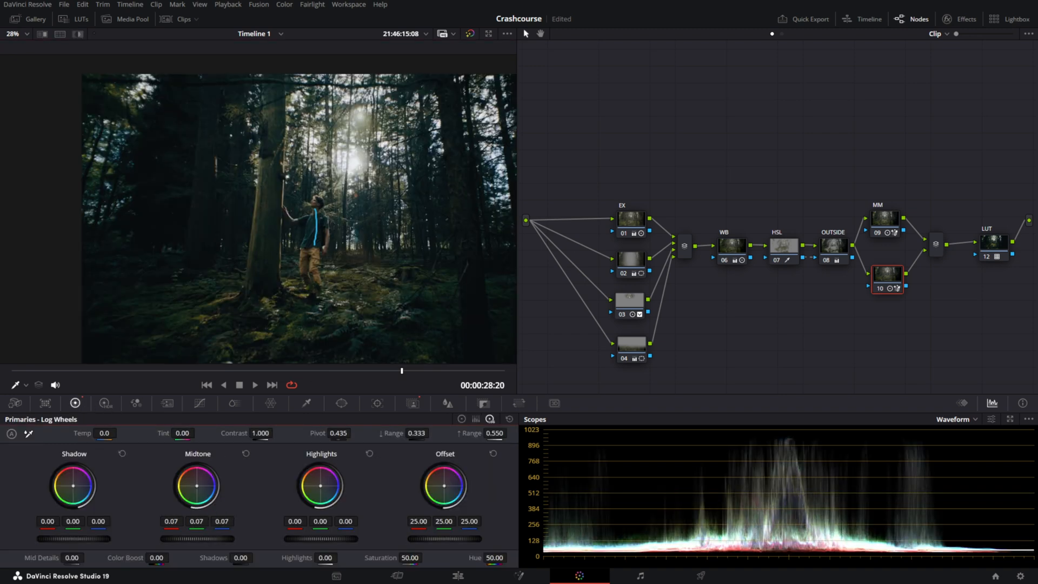
- Fine-tune the man's midtone brightness on the wheel
drag(196, 539, 218, 538)
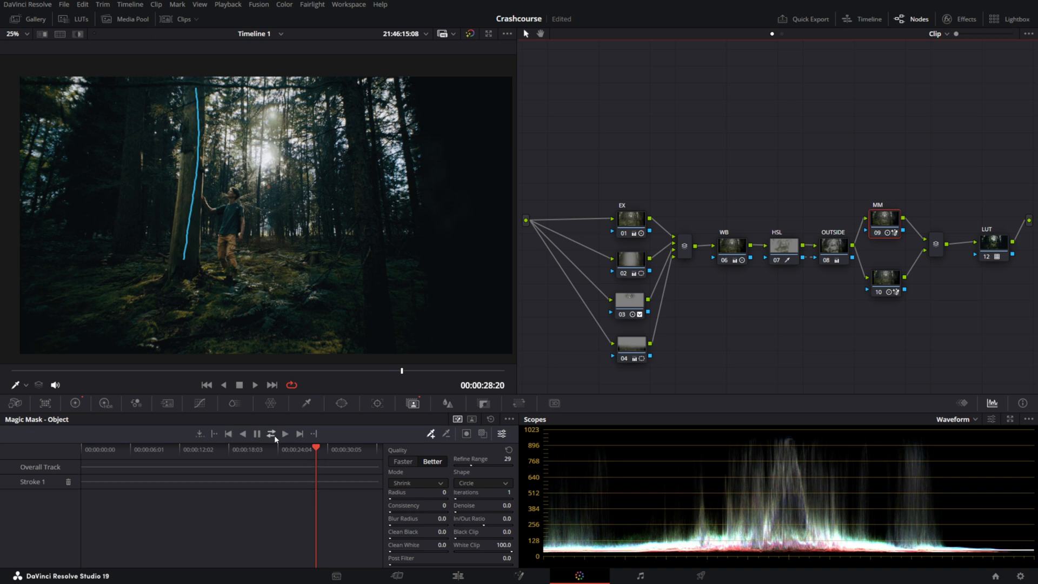
- Track the tree-trunk mask forward, stop partway, and scrub the clip to review it
click(271, 433)
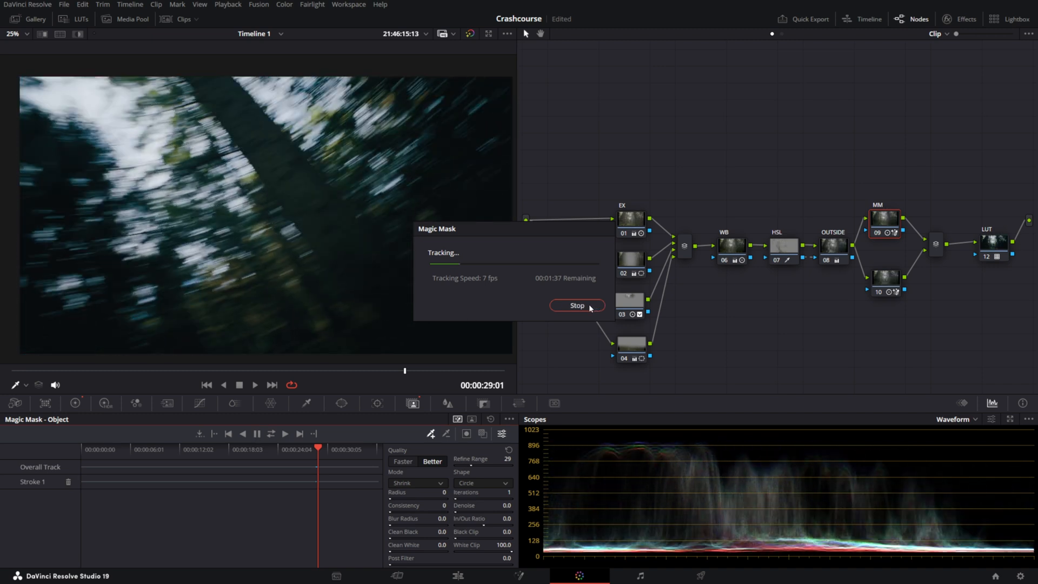
click(576, 305)
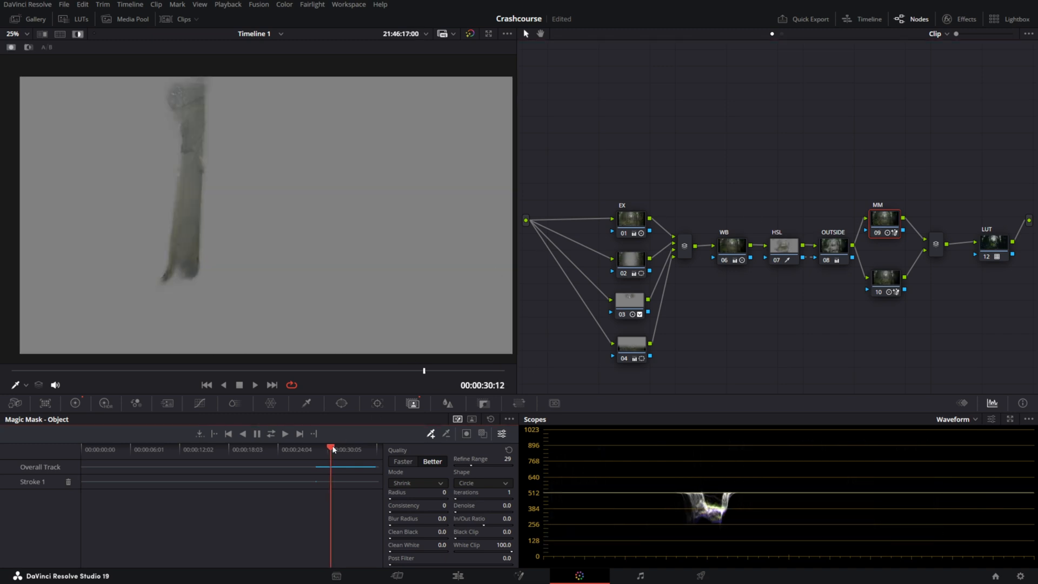
drag(331, 448, 341, 448)
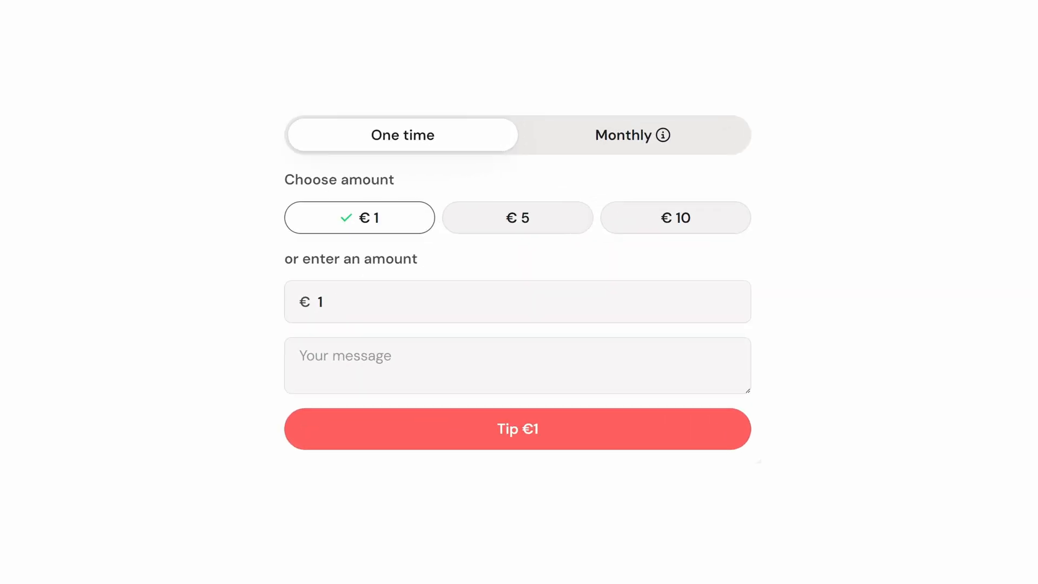
- Choose the €10 one-time tip amount in the form
click(675, 217)
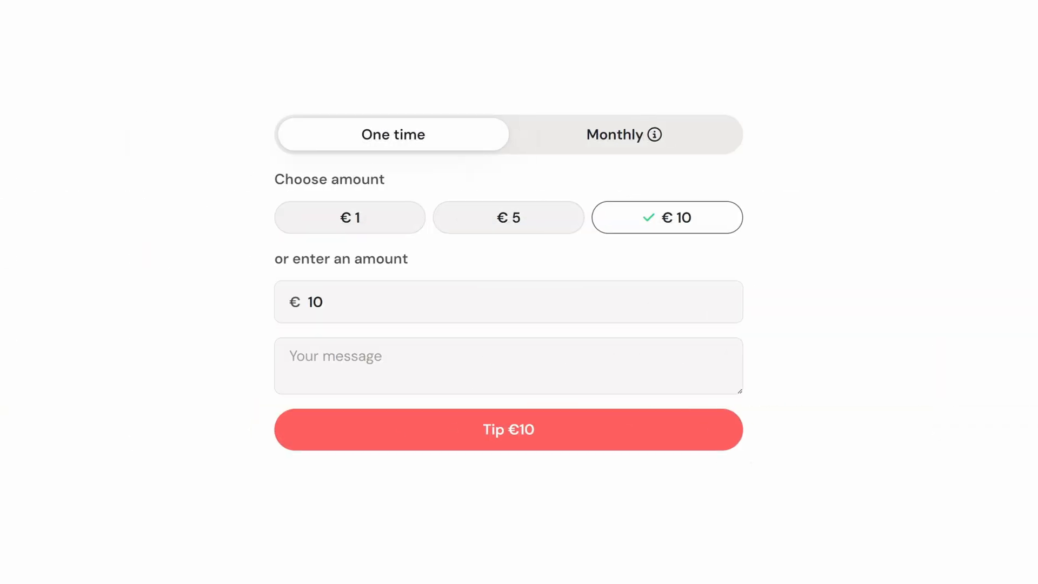